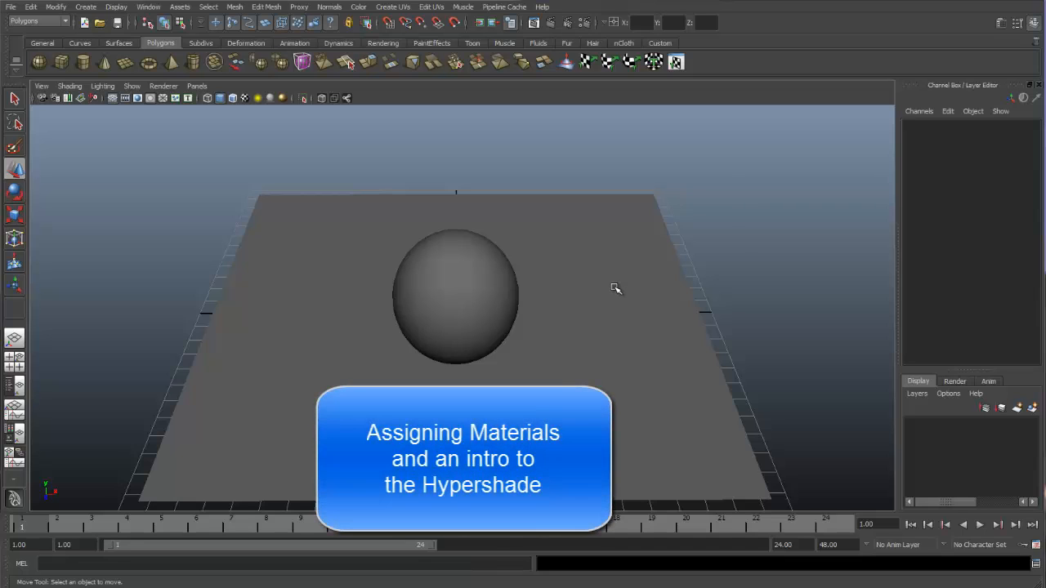
{"action": "mouse_move", "coordinate": [619, 286]}
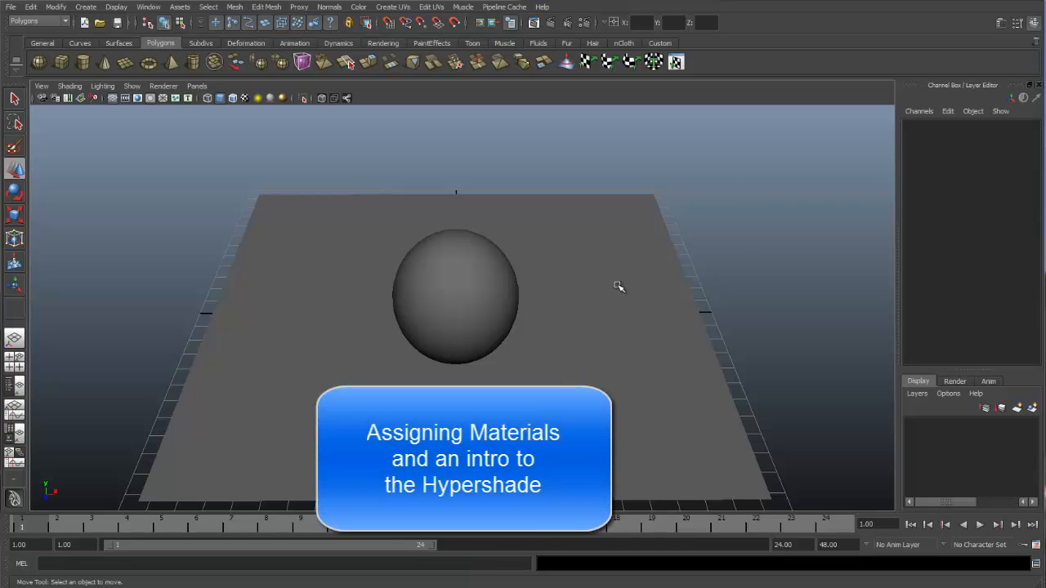
{"action": "mouse_move", "coordinate": [625, 283]}
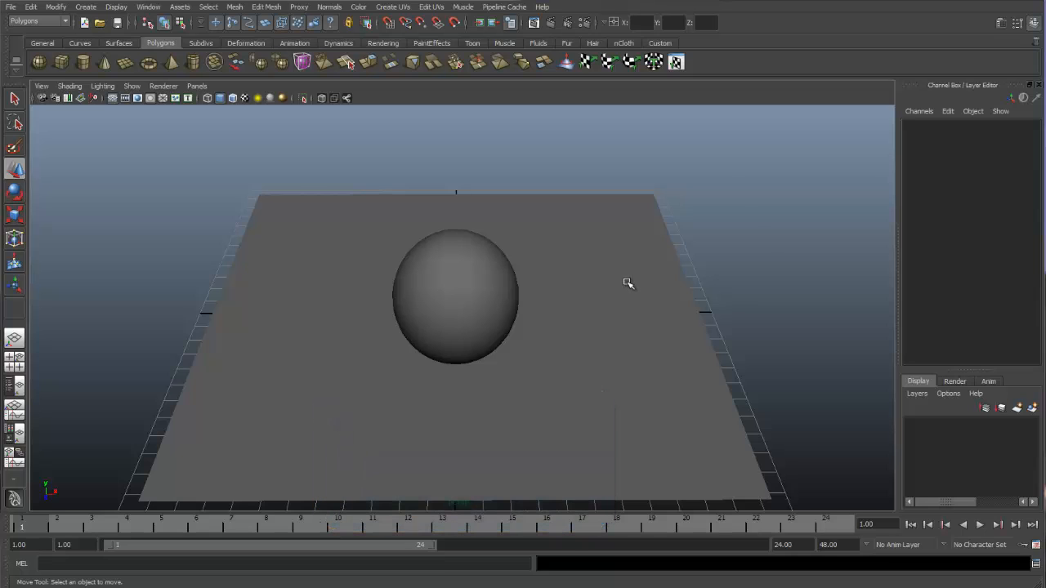
{"action": "mouse_move", "coordinate": [614, 312]}
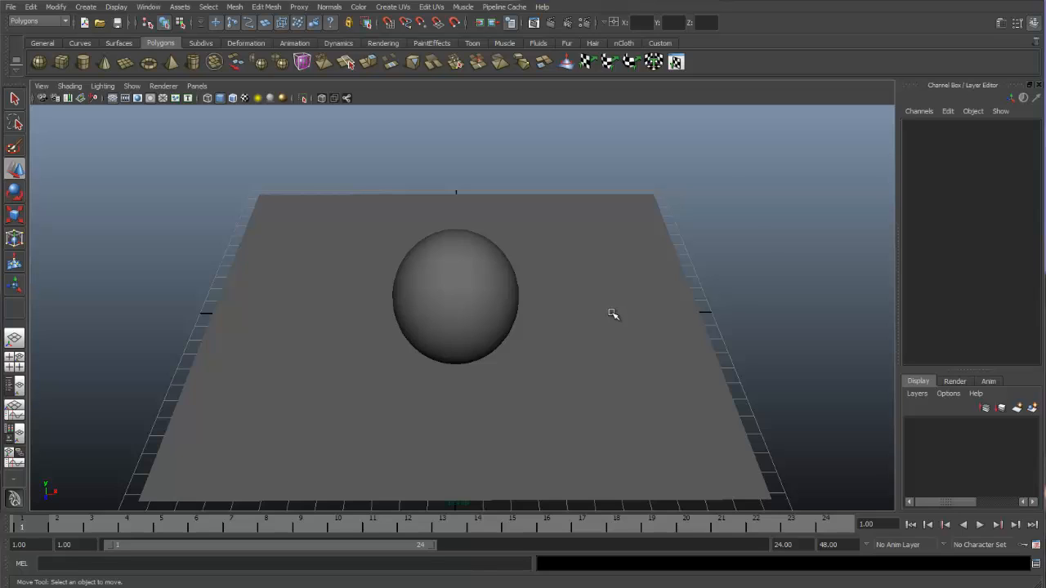
{"action": "mouse_move", "coordinate": [545, 305]}
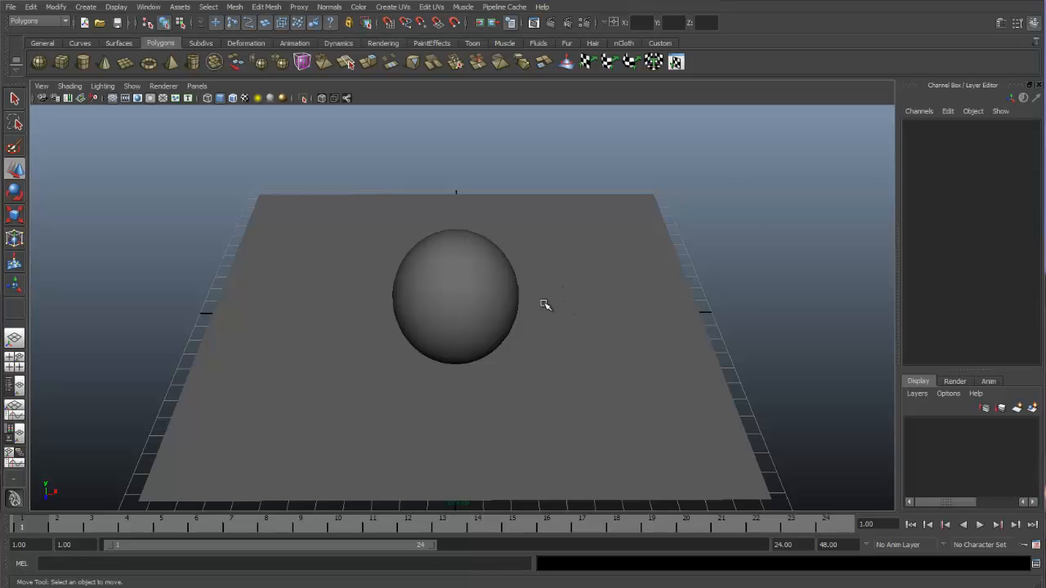
{"action": "mouse_move", "coordinate": [561, 319]}
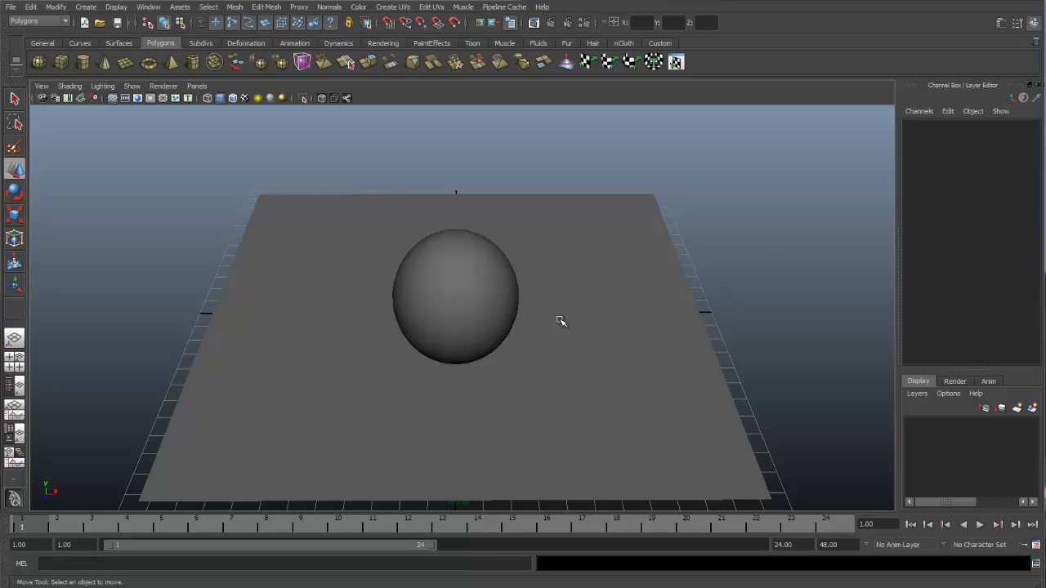
{"action": "mouse_move", "coordinate": [480, 277]}
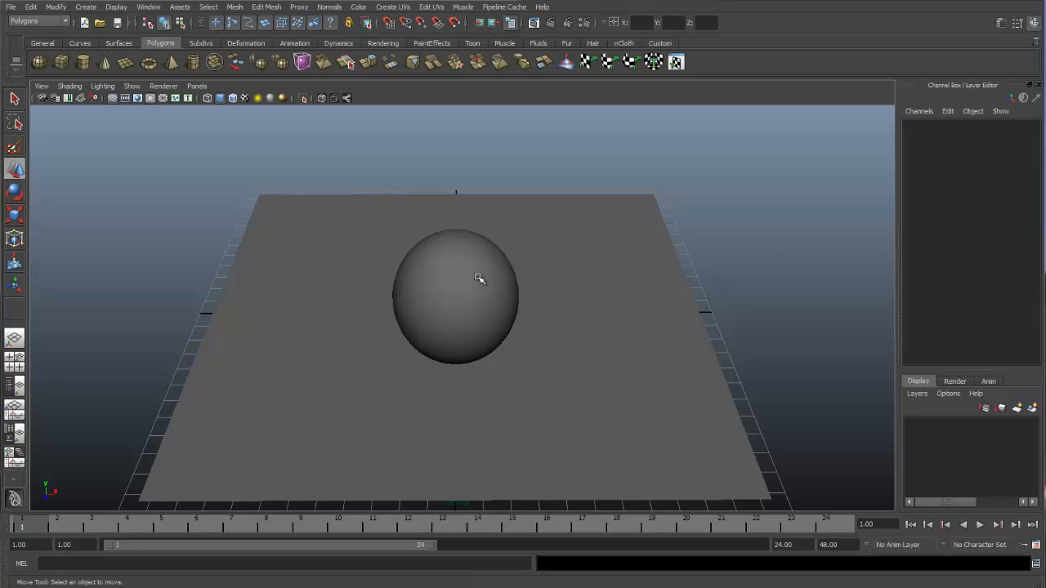
Select the sphere and show its default lambert1 material in the Attribute Editor
{"action": "left_click", "coordinate": [456, 294]}
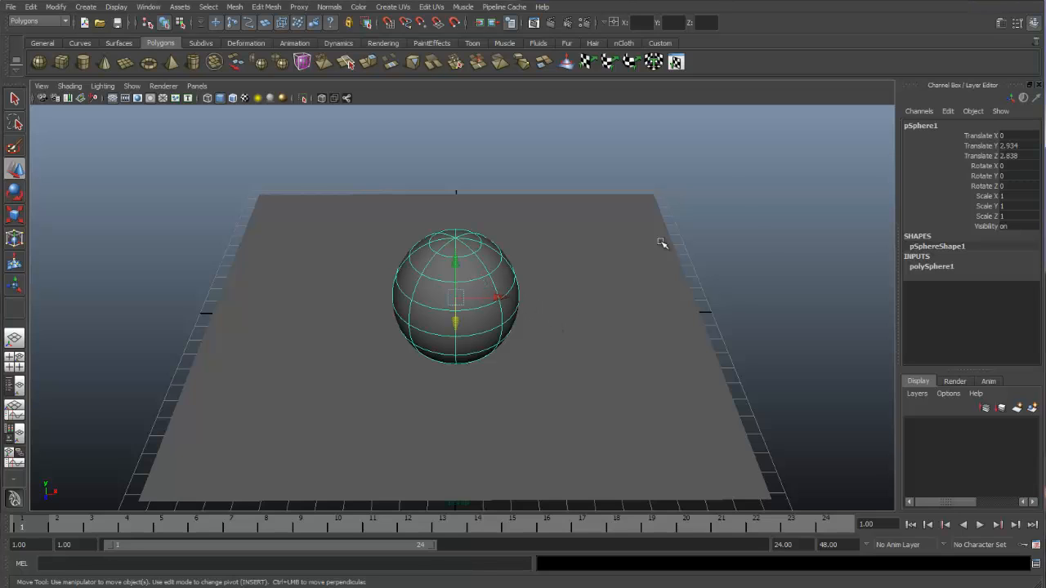
{"action": "mouse_move", "coordinate": [1003, 27]}
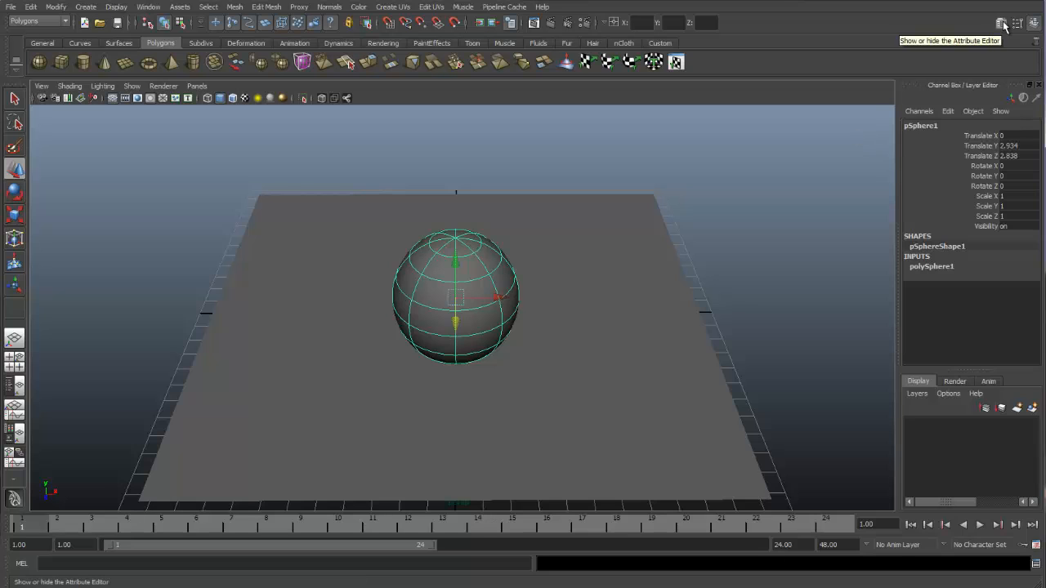
{"action": "left_click", "coordinate": [1002, 23]}
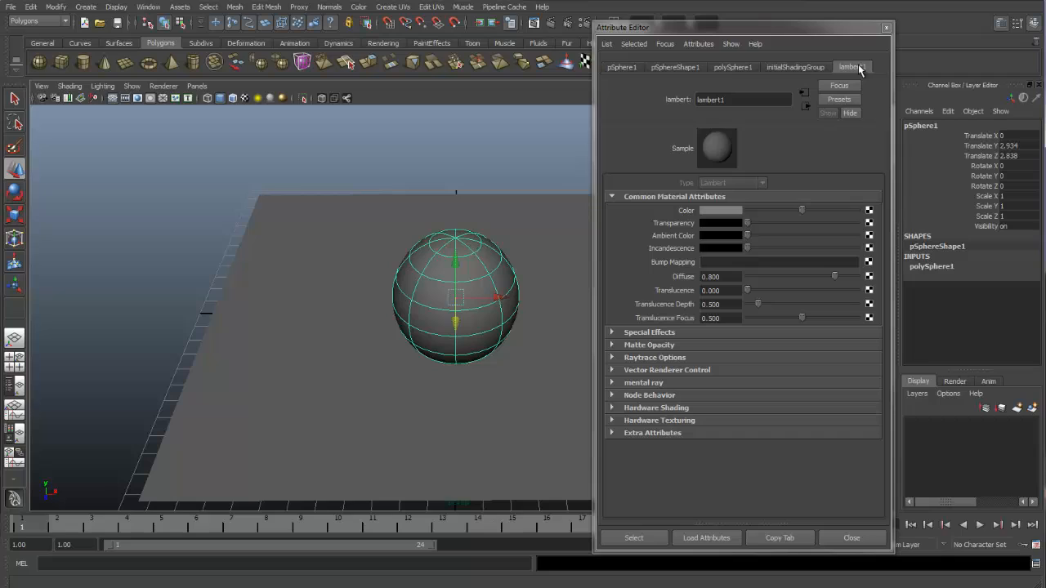
{"action": "mouse_move", "coordinate": [859, 74]}
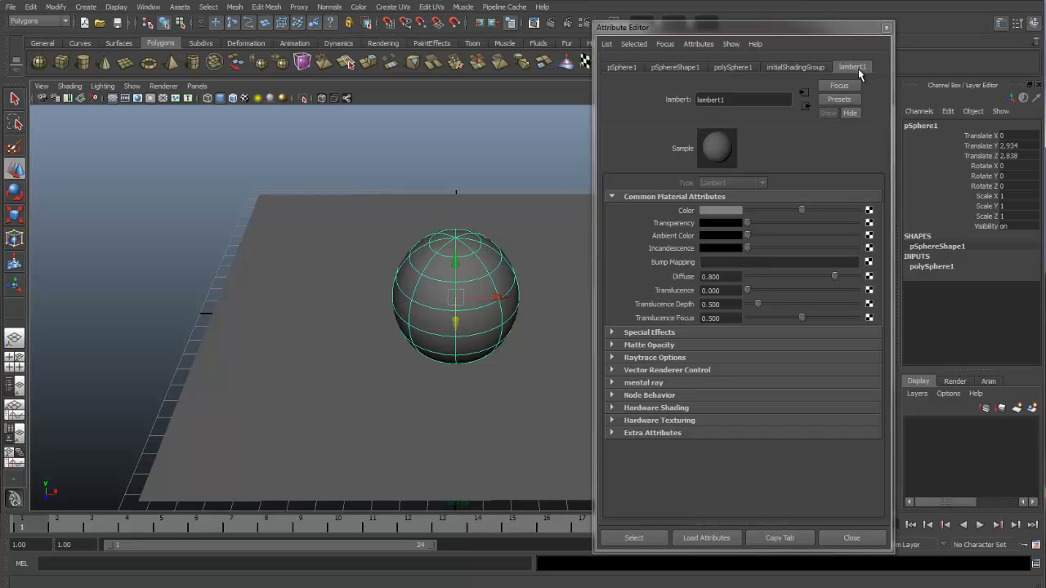
{"action": "mouse_move", "coordinate": [856, 73]}
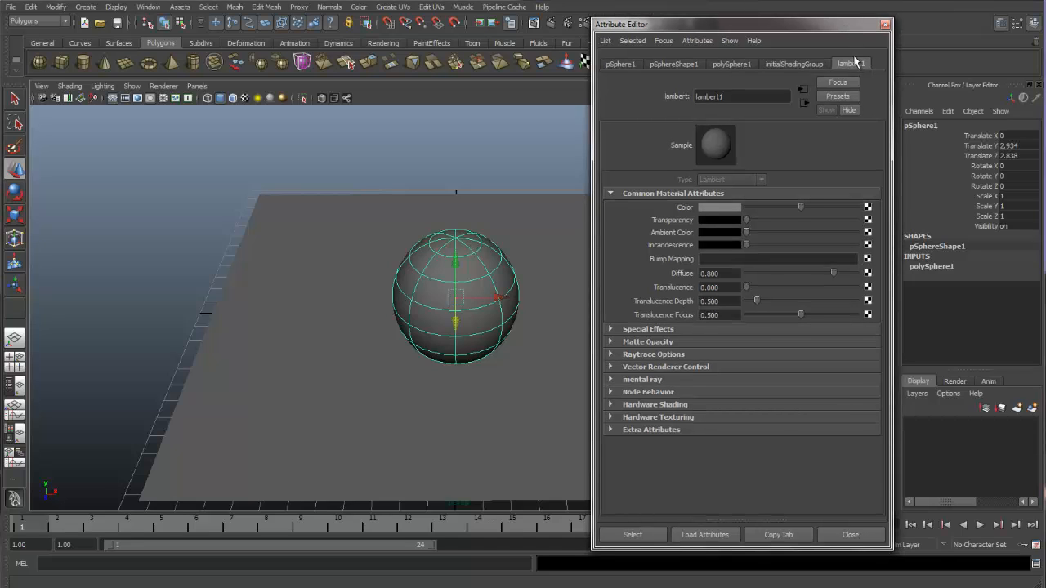
{"action": "mouse_move", "coordinate": [866, 74]}
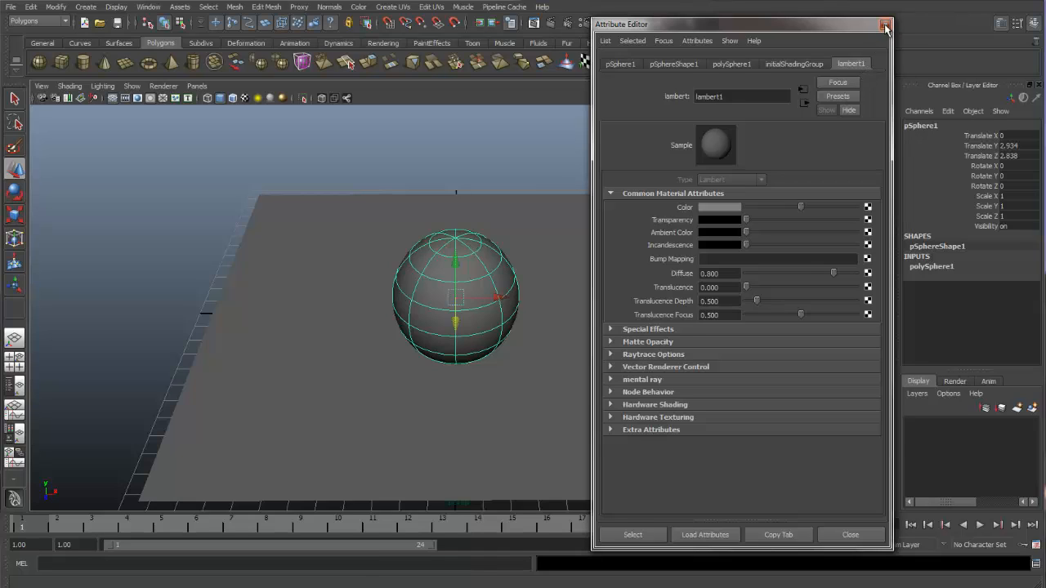
Show the ground plane's attributes, confirm it also uses lambert1, then close the editor
{"action": "left_click", "coordinate": [885, 24]}
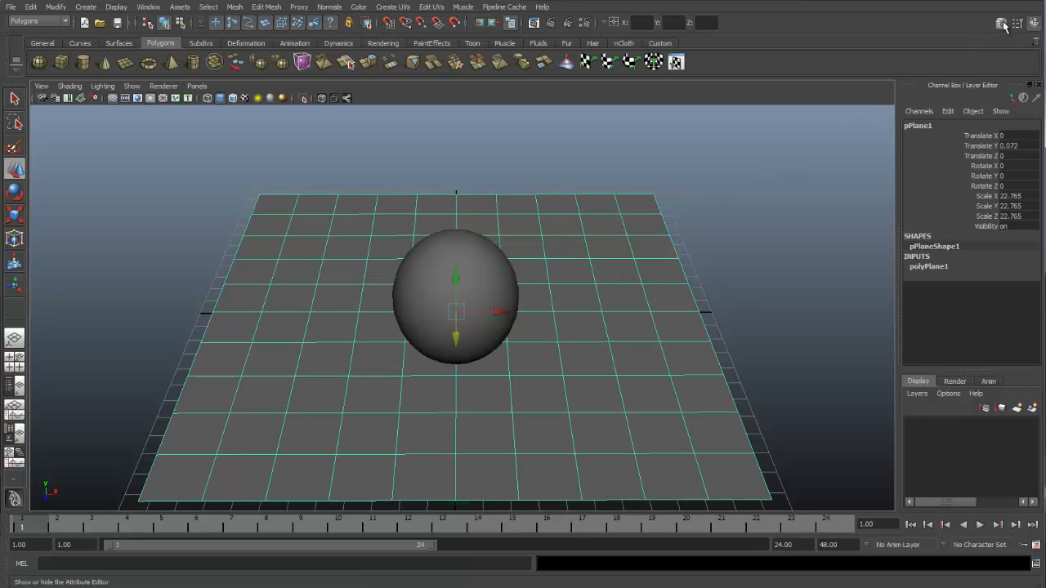
{"action": "left_click", "coordinate": [1000, 22]}
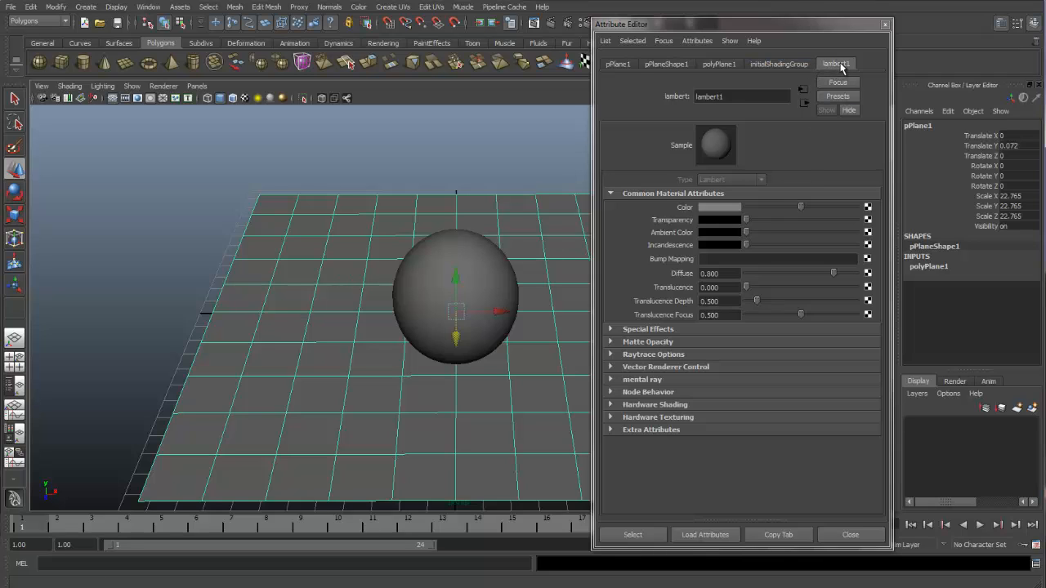
{"action": "mouse_move", "coordinate": [814, 152]}
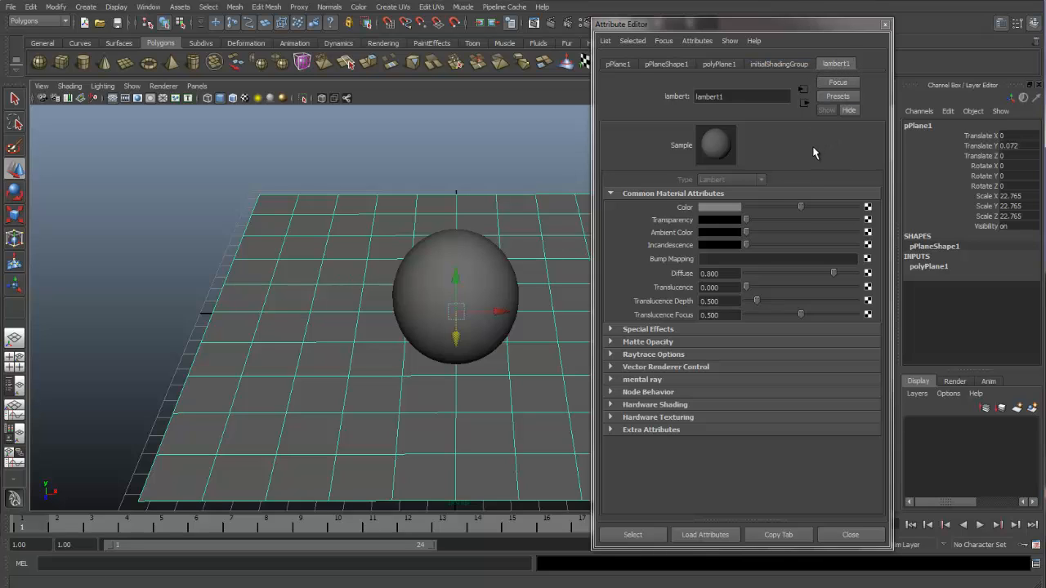
{"action": "mouse_move", "coordinate": [815, 157]}
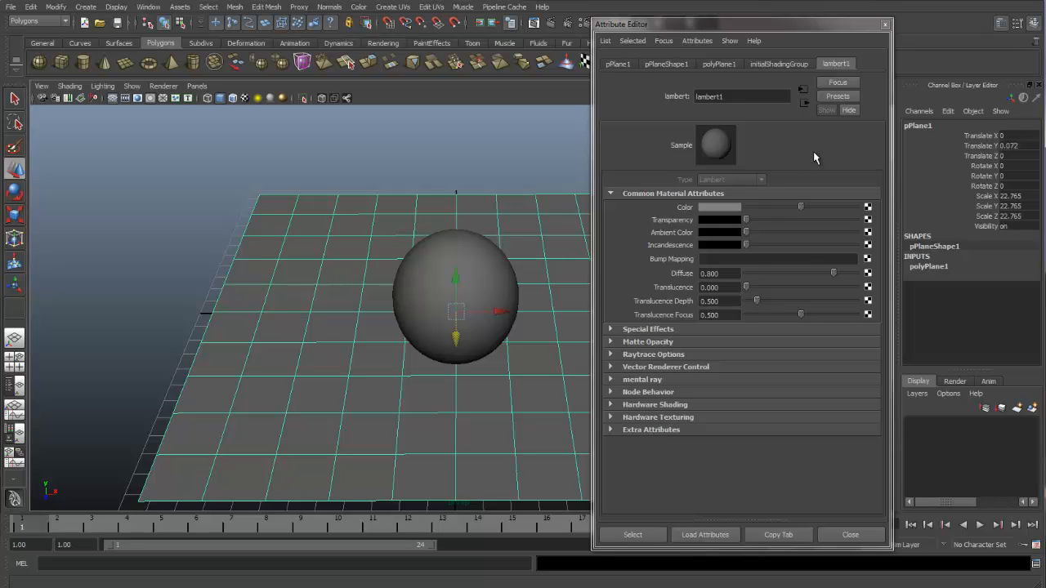
{"action": "mouse_move", "coordinate": [848, 492]}
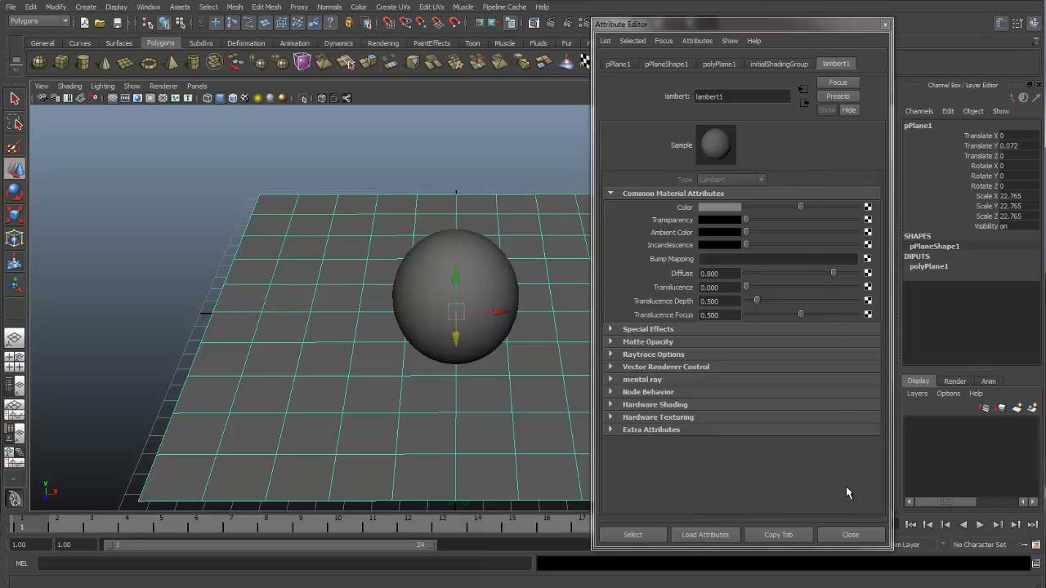
{"action": "mouse_move", "coordinate": [849, 535]}
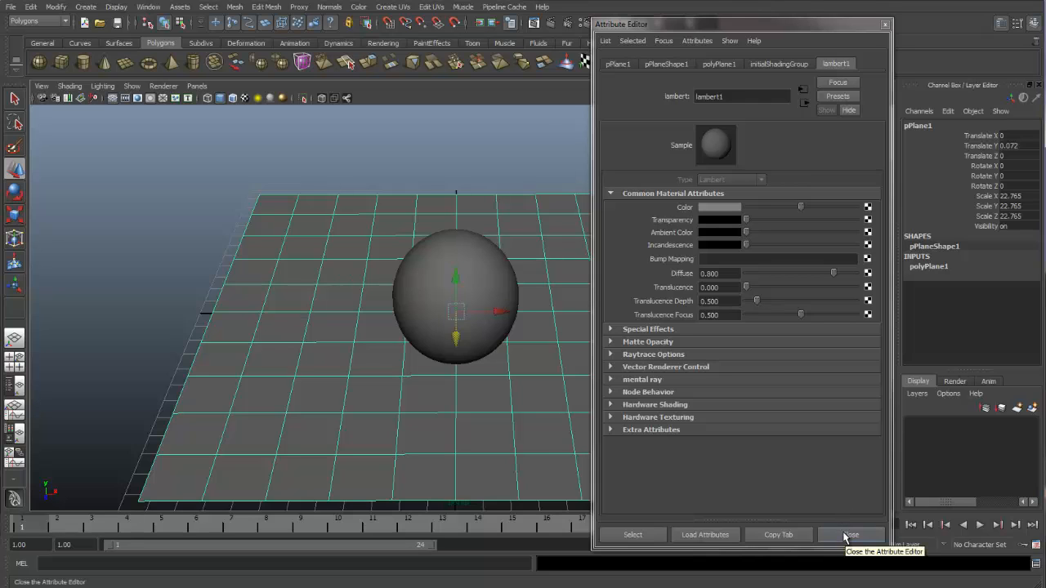
{"action": "left_click", "coordinate": [850, 534]}
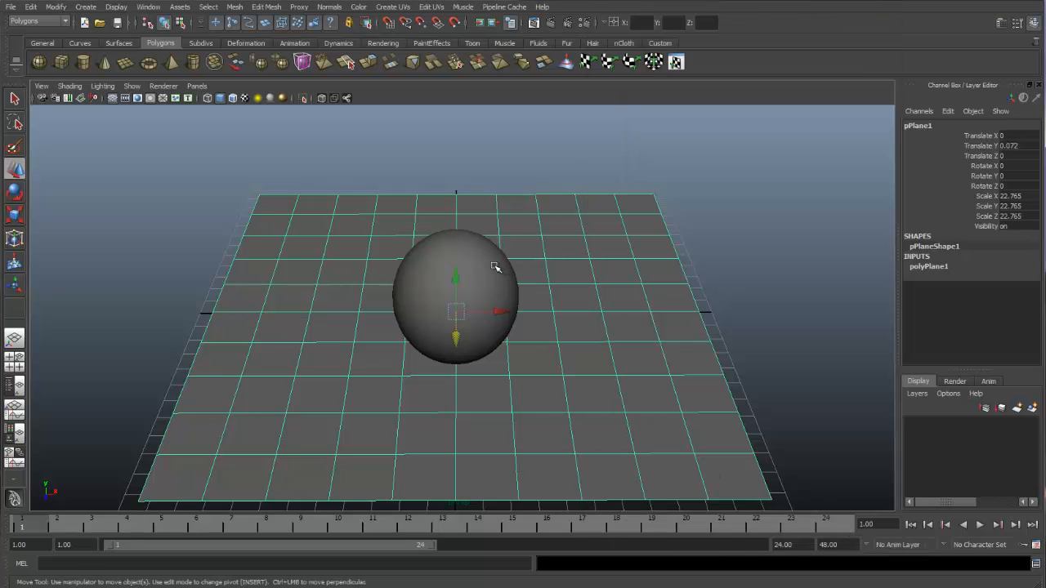
Open the sphere's lambert1 material attributes from its right-click marking menu
{"action": "left_click", "coordinate": [456, 298]}
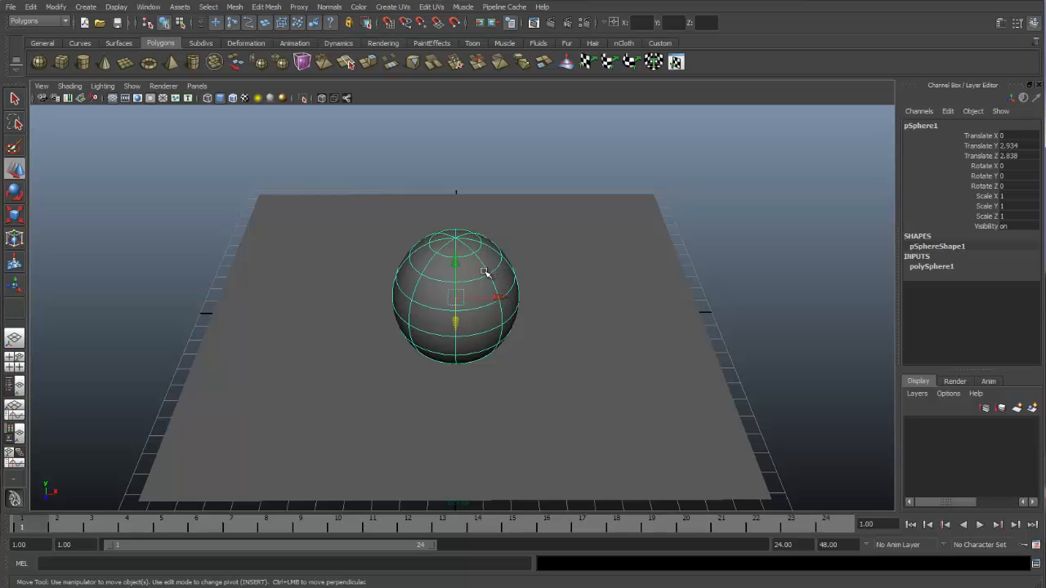
{"action": "right_click", "coordinate": [485, 274]}
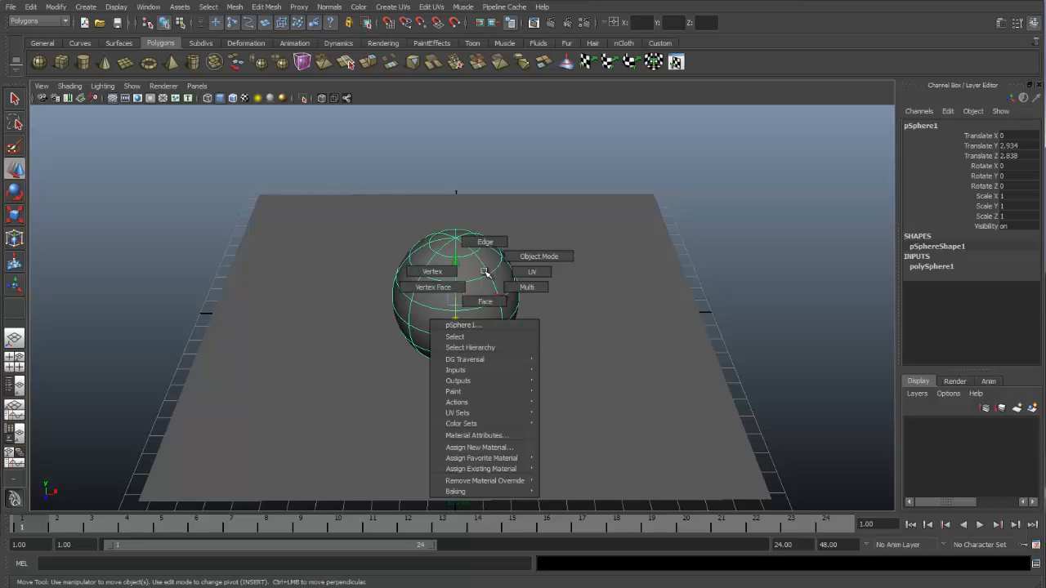
{"action": "mouse_move", "coordinate": [486, 325]}
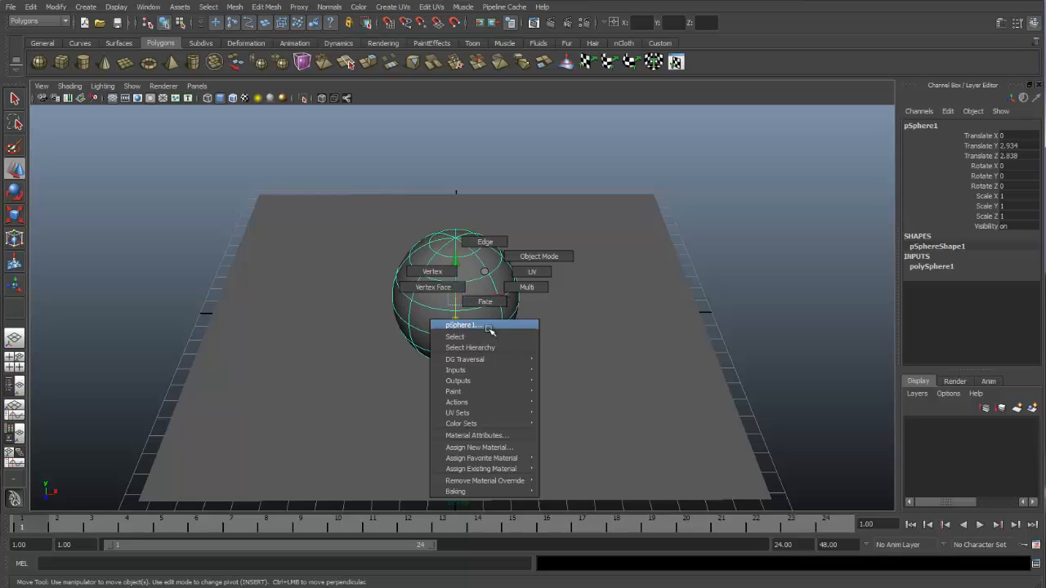
{"action": "mouse_move", "coordinate": [487, 434]}
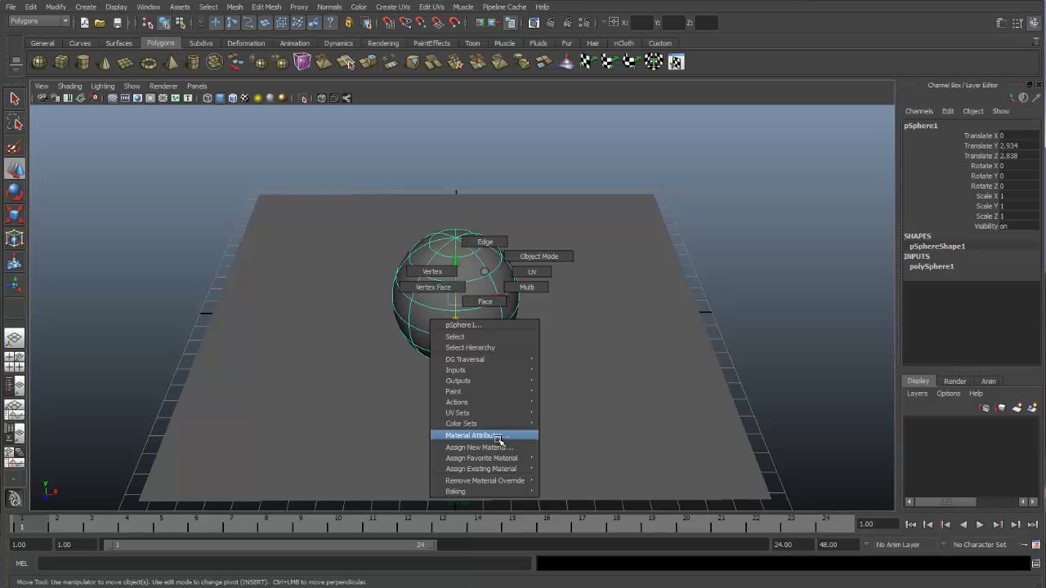
{"action": "mouse_move", "coordinate": [502, 435]}
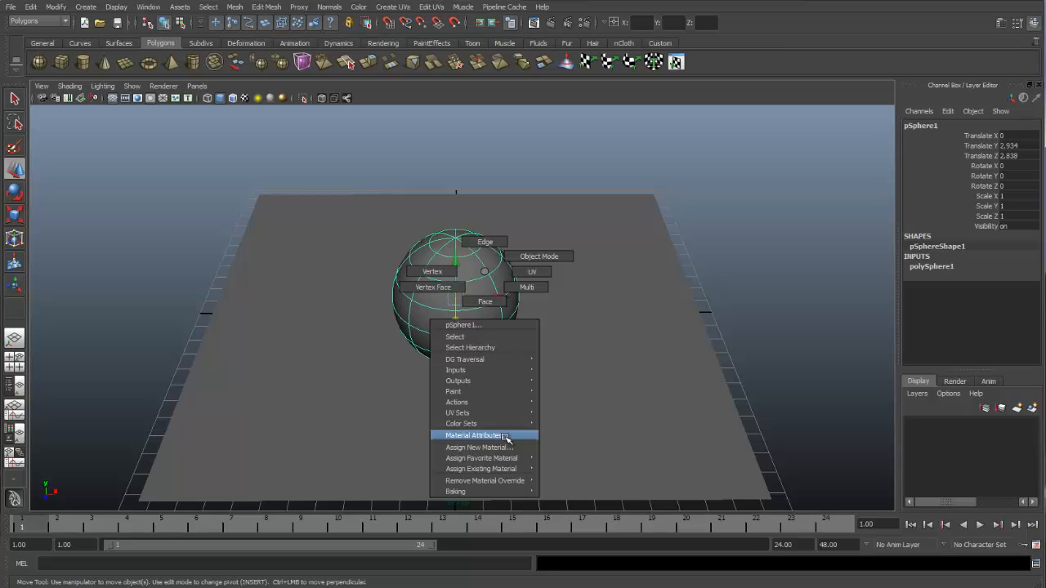
{"action": "left_click", "coordinate": [473, 435]}
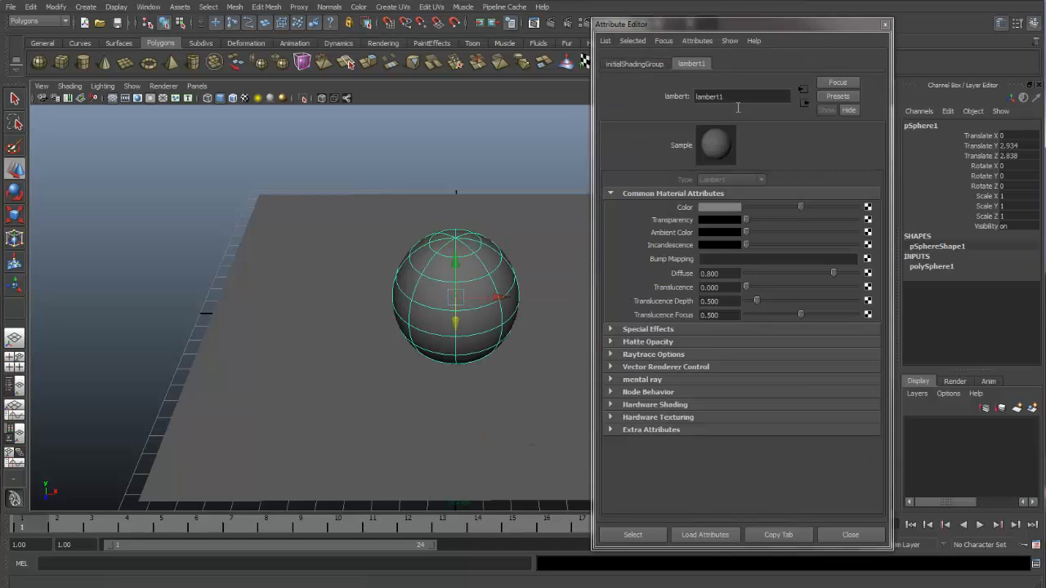
{"action": "mouse_move", "coordinate": [744, 137]}
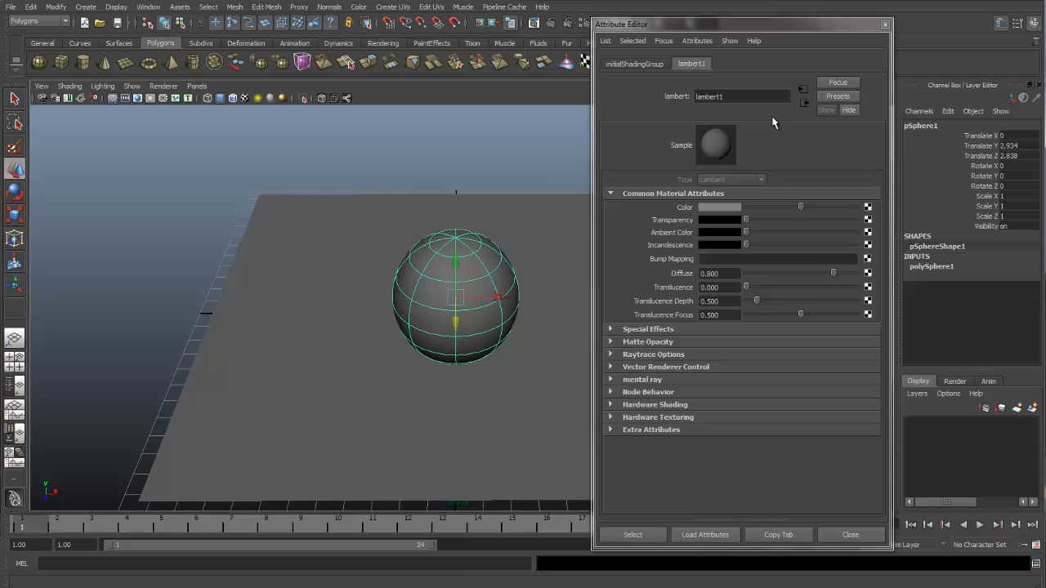
{"action": "mouse_move", "coordinate": [850, 534]}
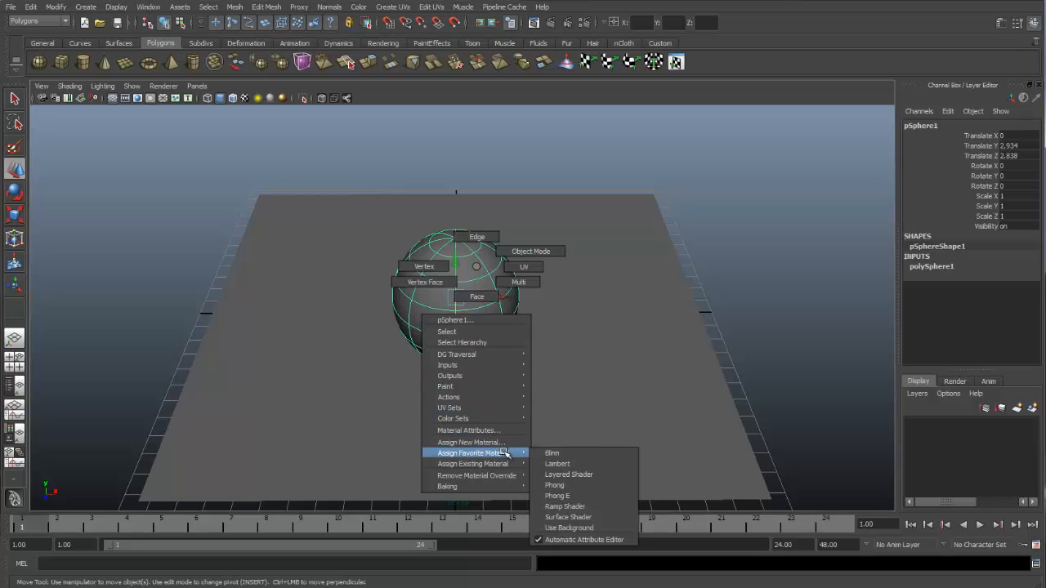
{"action": "mouse_move", "coordinate": [468, 442]}
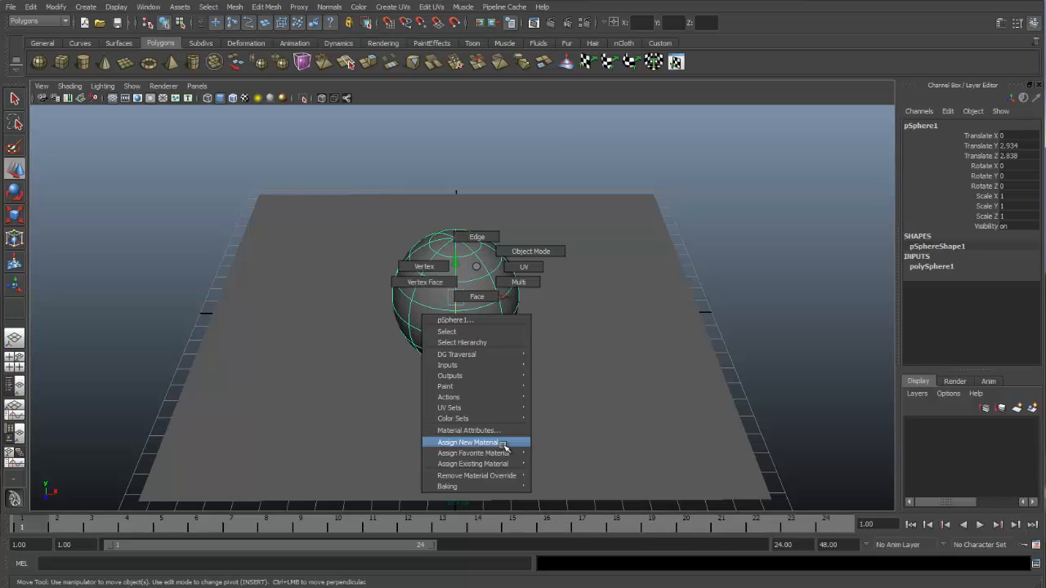
{"action": "mouse_move", "coordinate": [472, 463]}
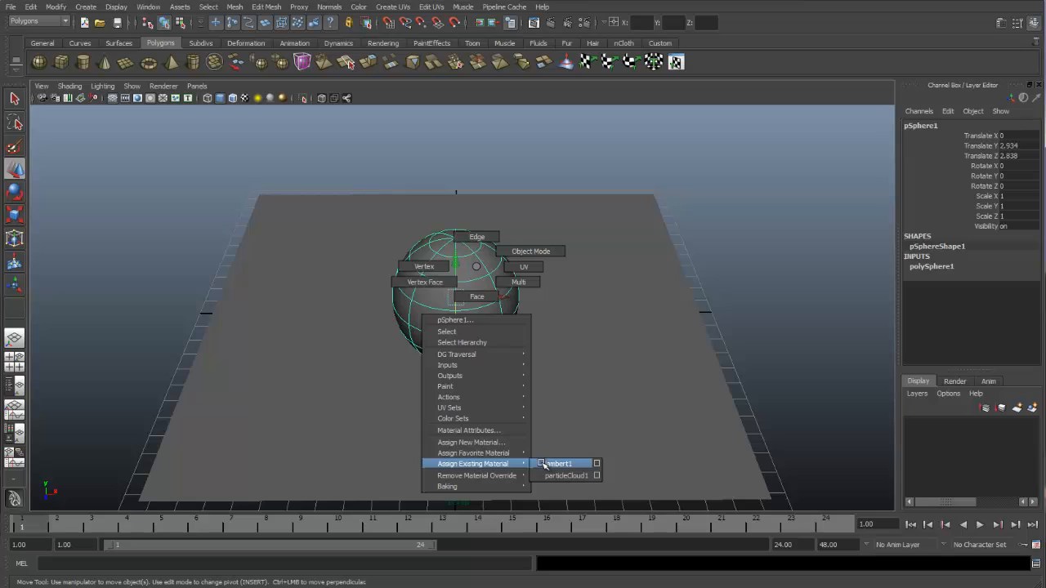
{"action": "mouse_move", "coordinate": [473, 452]}
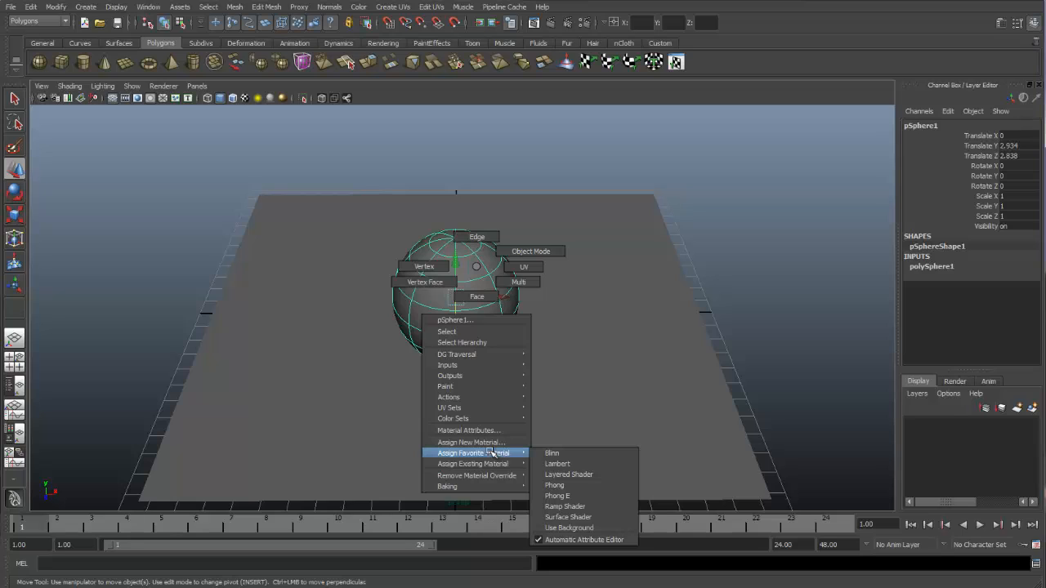
{"action": "mouse_move", "coordinate": [552, 453]}
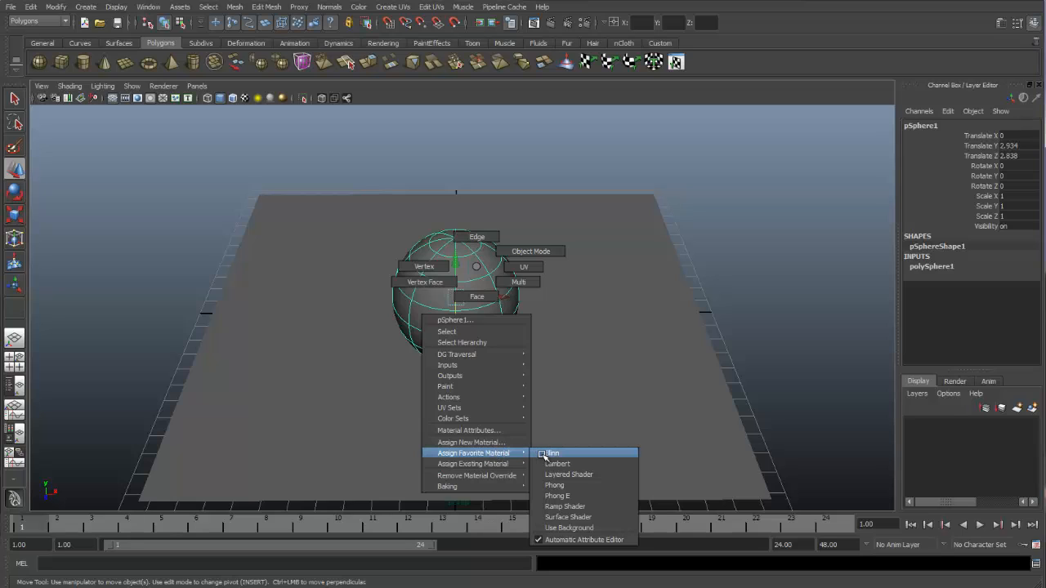
{"action": "mouse_move", "coordinate": [556, 485]}
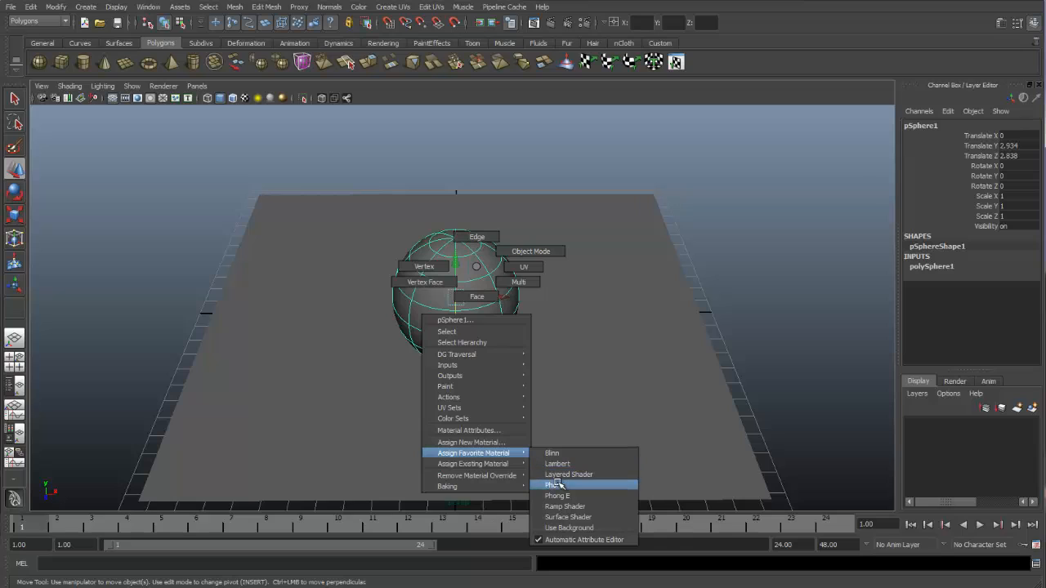
{"action": "mouse_move", "coordinate": [568, 517]}
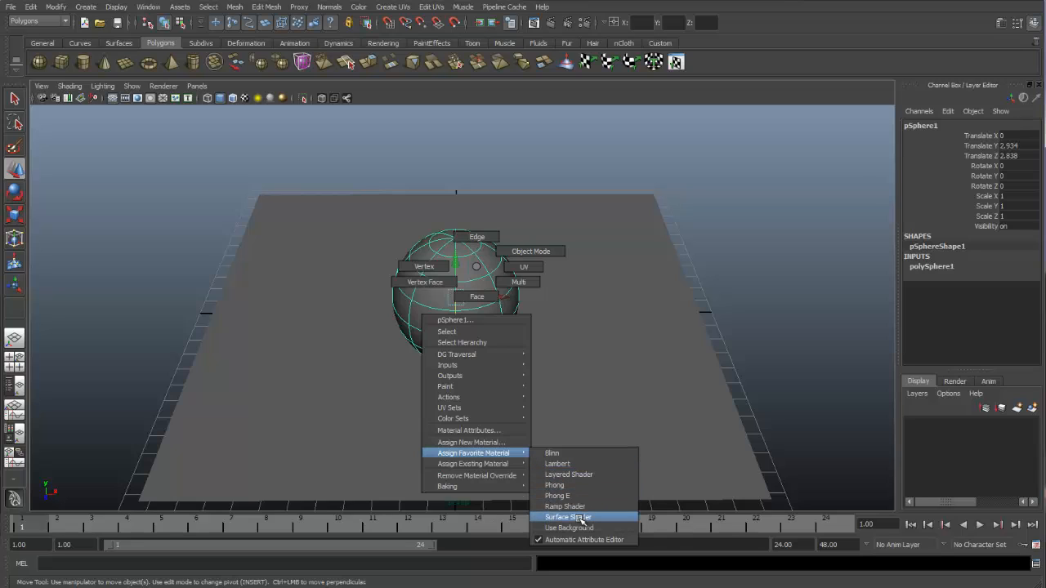
{"action": "mouse_move", "coordinate": [558, 464]}
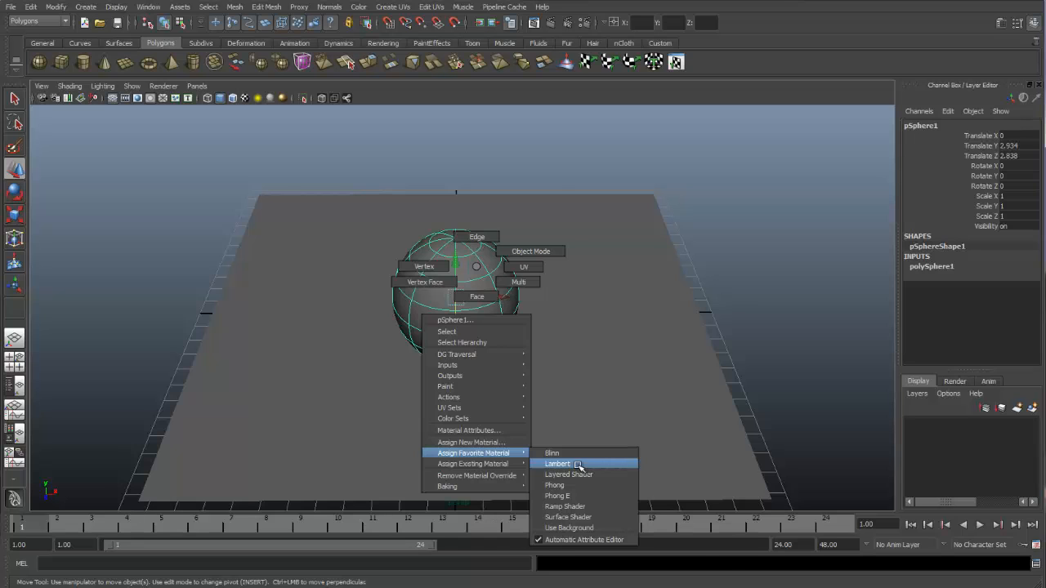
Assign a new Lambert (lambert3) to the sphere and set its colour to pink
{"action": "left_click", "coordinate": [557, 464]}
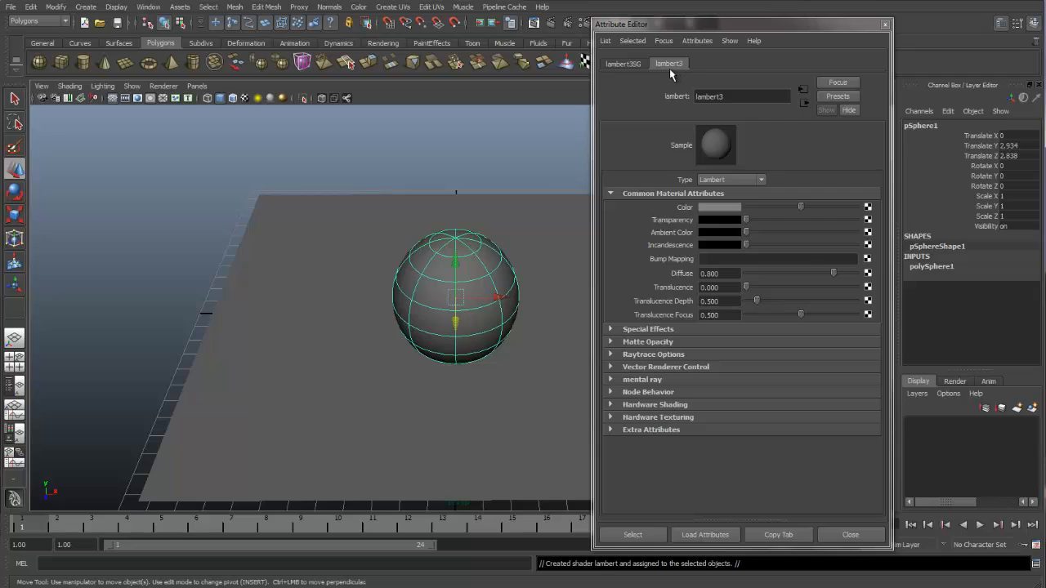
{"action": "mouse_move", "coordinate": [497, 262]}
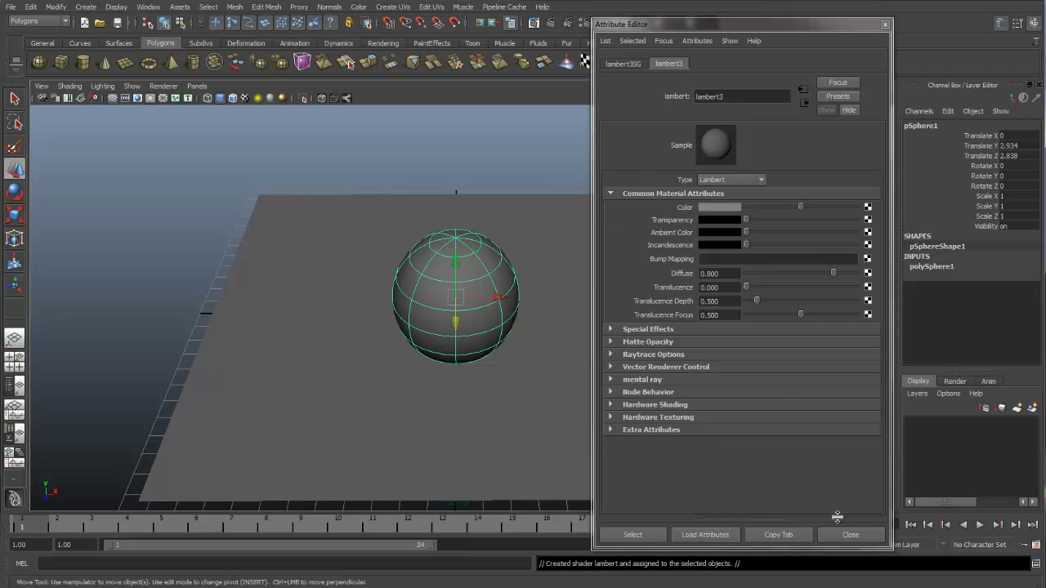
{"action": "left_click", "coordinate": [849, 534]}
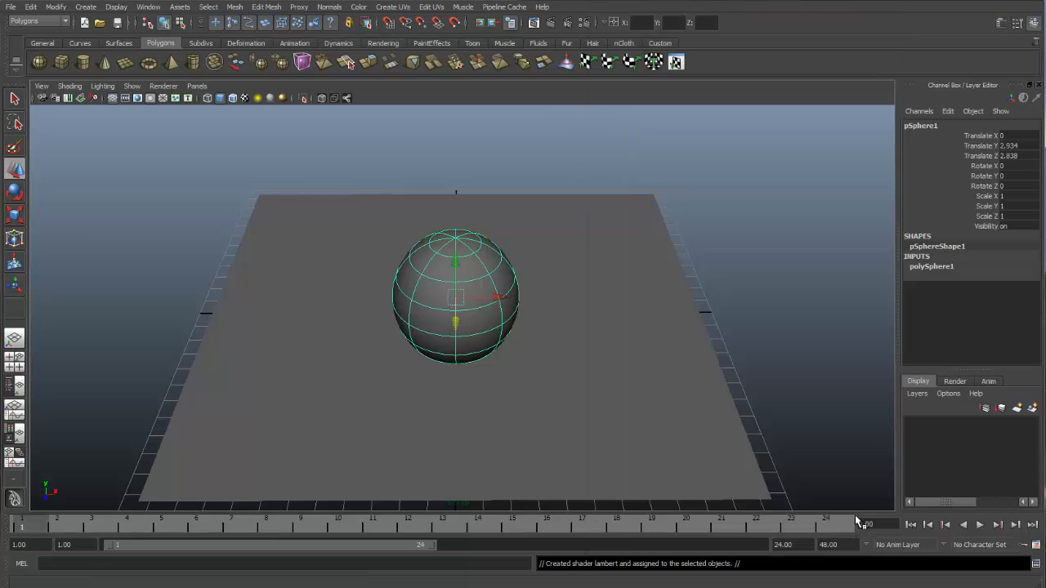
{"action": "right_click", "coordinate": [455, 296]}
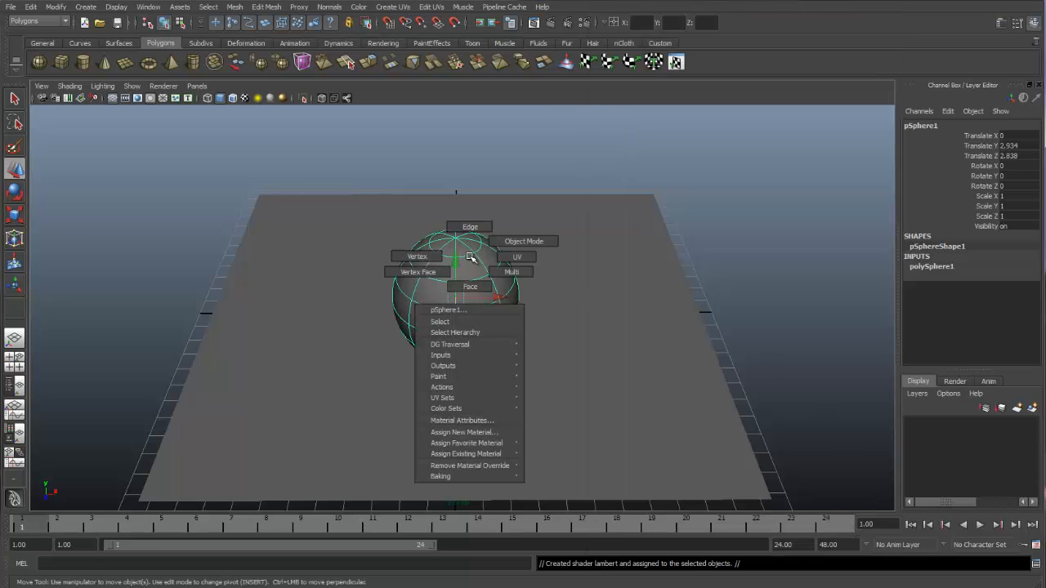
{"action": "mouse_move", "coordinate": [469, 420]}
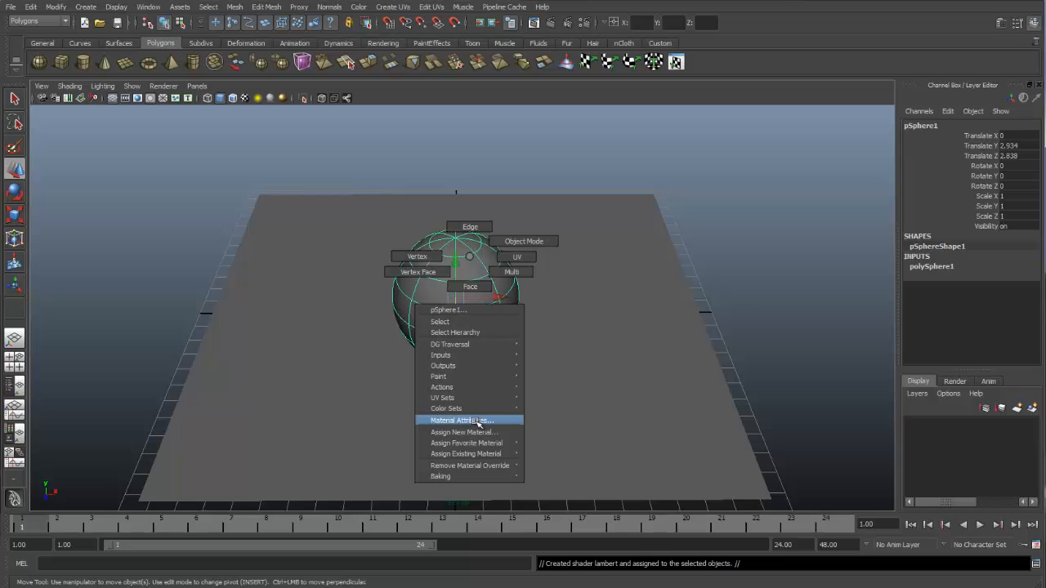
{"action": "left_click", "coordinate": [460, 420]}
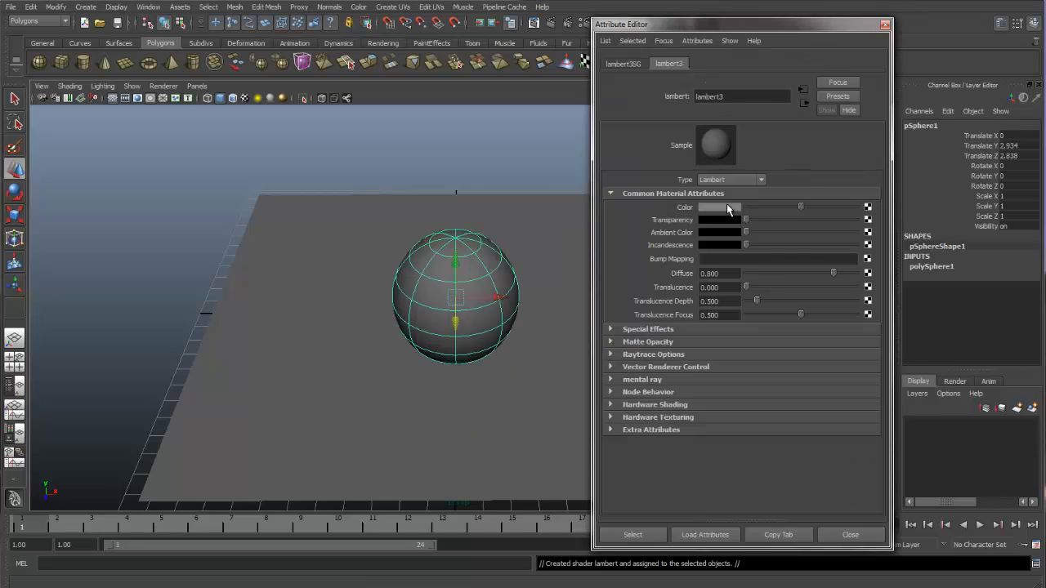
{"action": "left_click", "coordinate": [719, 207]}
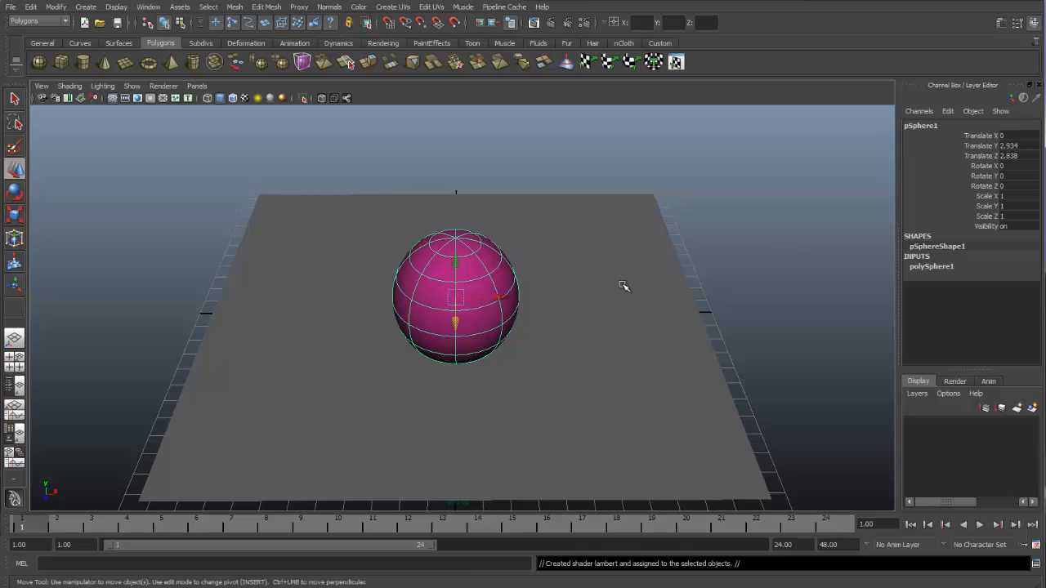
{"action": "mouse_move", "coordinate": [627, 292]}
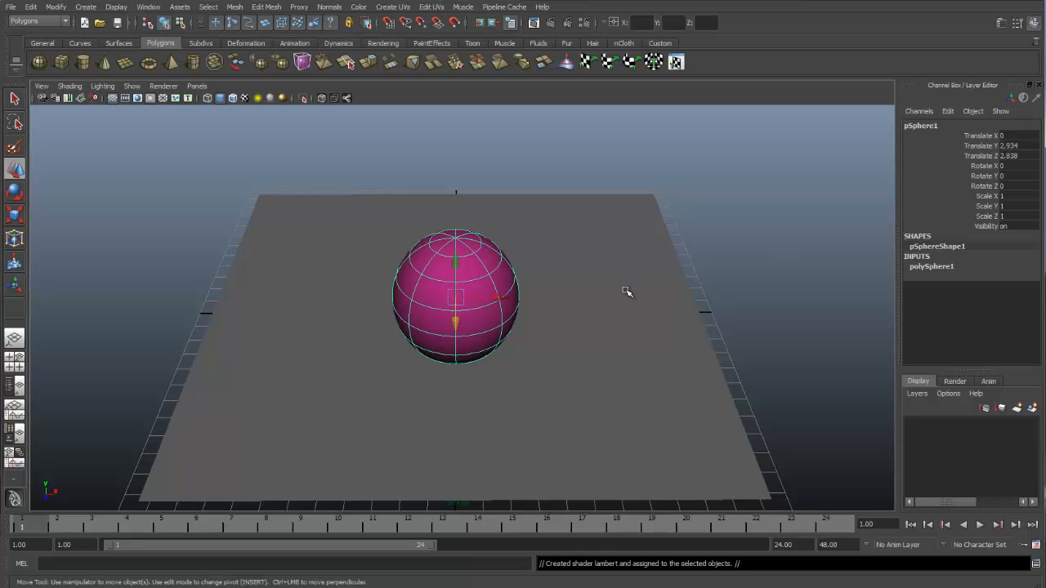
{"action": "mouse_move", "coordinate": [627, 284]}
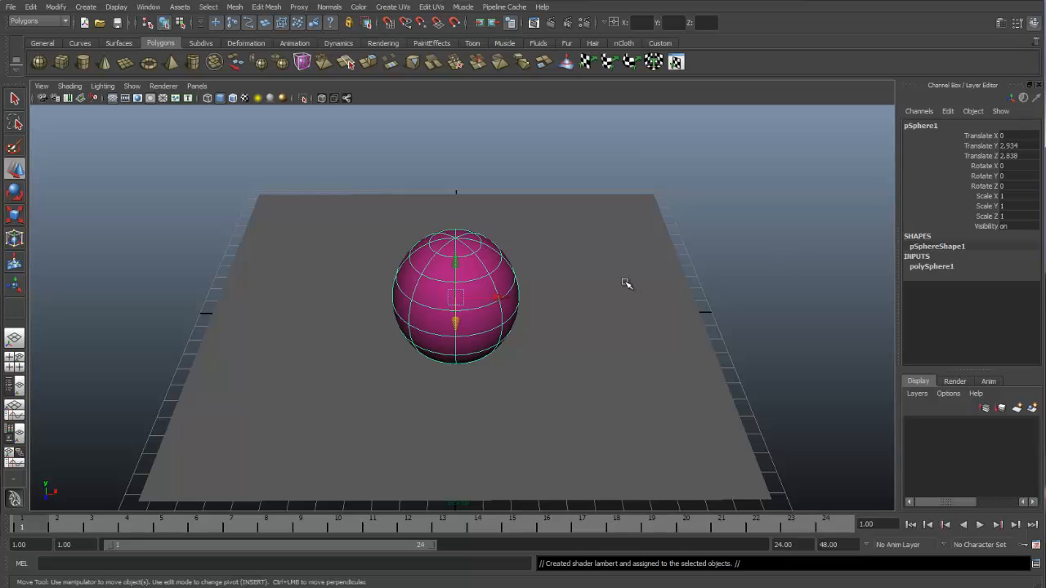
{"action": "mouse_move", "coordinate": [618, 287]}
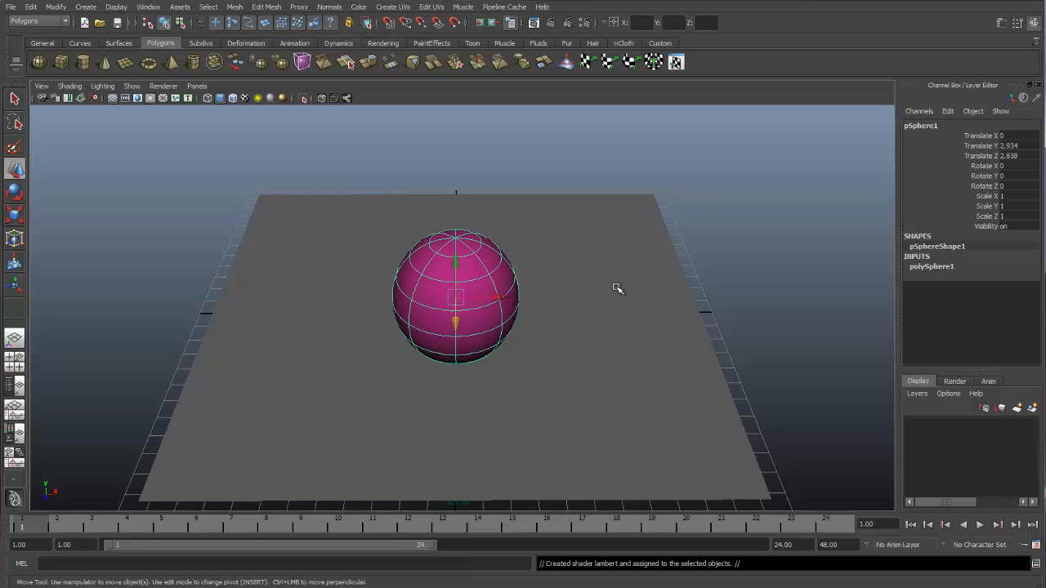
{"action": "mouse_move", "coordinate": [633, 292]}
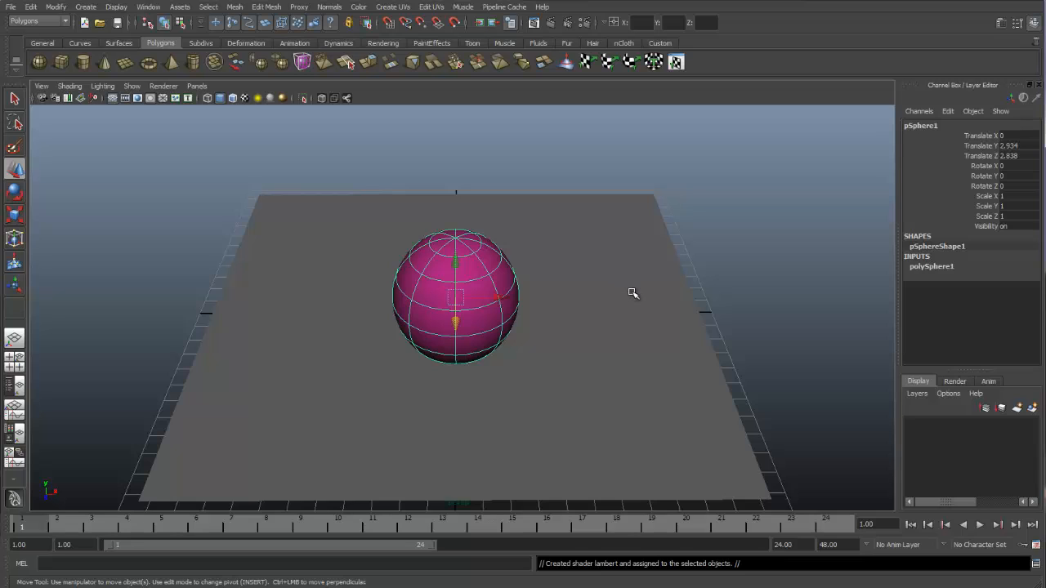
{"action": "mouse_move", "coordinate": [670, 293]}
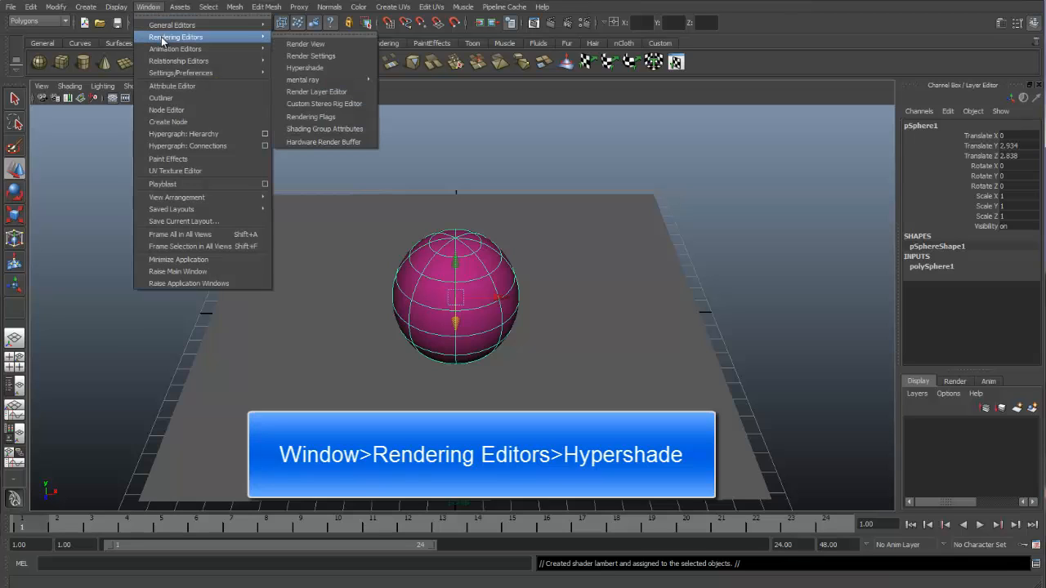
{"action": "mouse_move", "coordinate": [305, 68]}
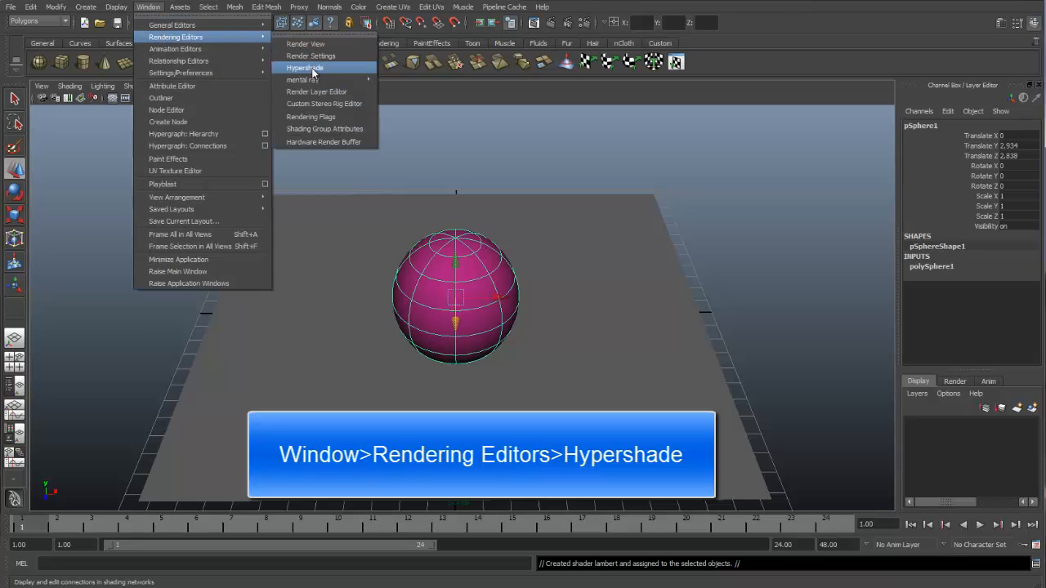
Open the Hypershade window listing lambert1, lambert3 and particleCloud1
{"action": "left_click", "coordinate": [305, 67]}
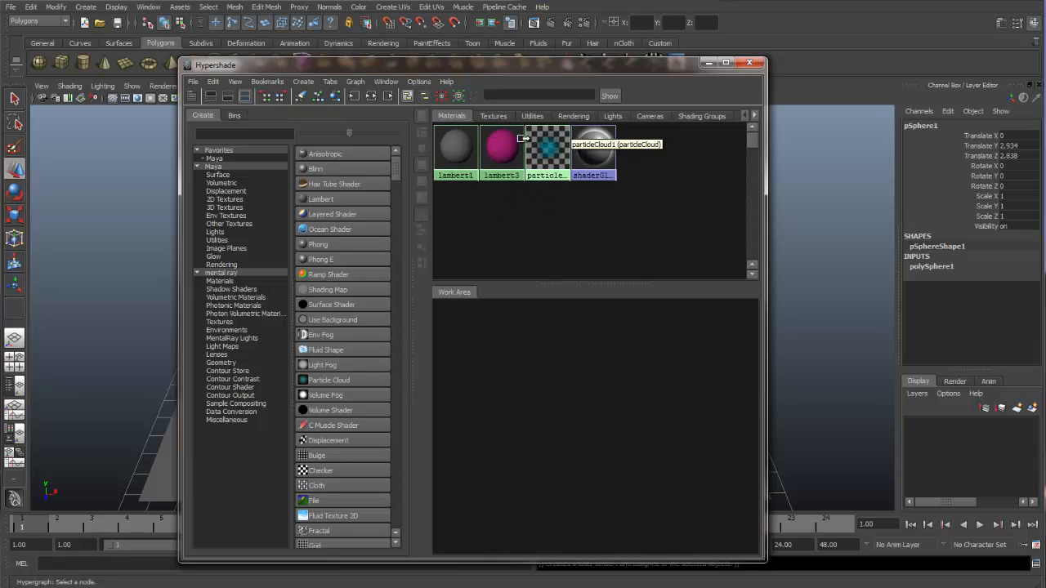
{"action": "mouse_move", "coordinate": [452, 120]}
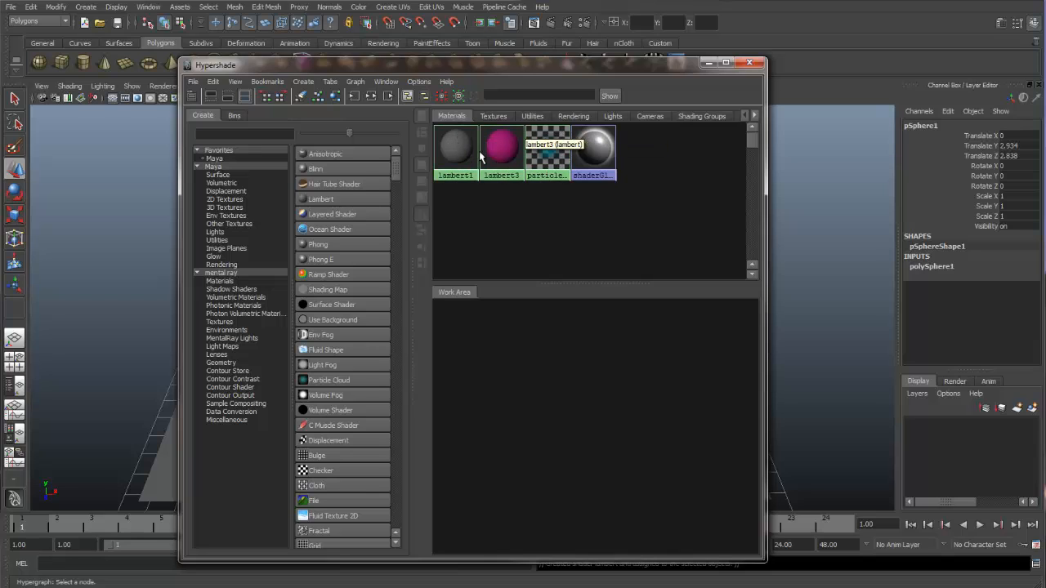
{"action": "mouse_move", "coordinate": [529, 194]}
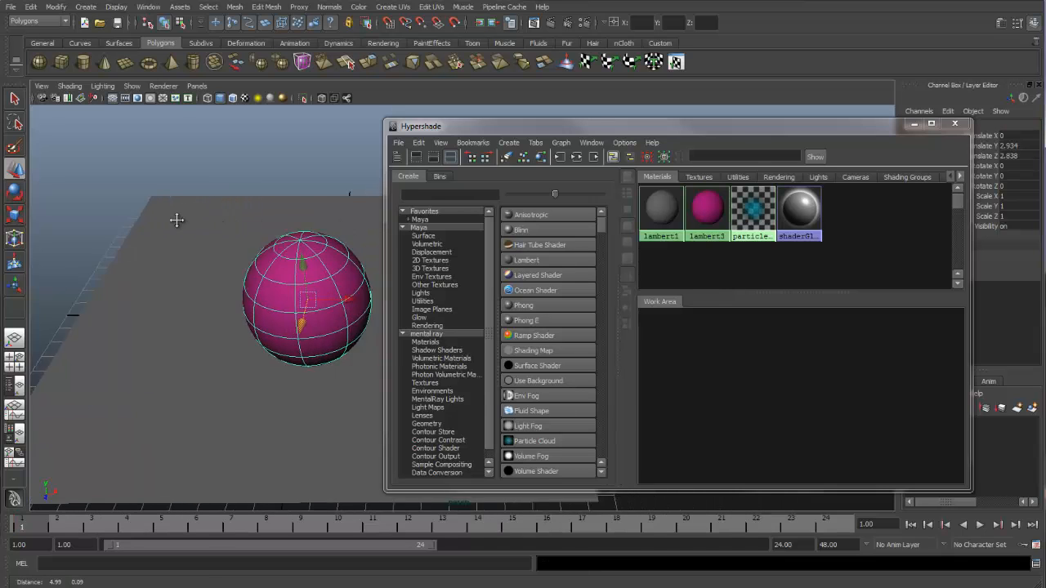
Reposition the sphere view and graph the lambert3 network in the Hypershade work area
{"action": "left_click_drag", "start_coordinate": [306, 298], "coordinate": [241, 282]}
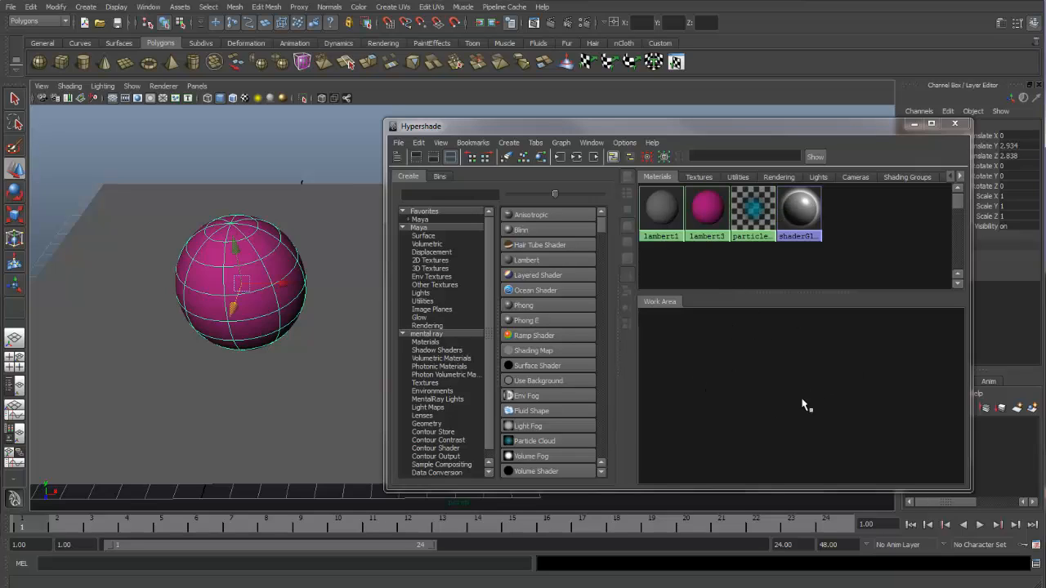
{"action": "mouse_move", "coordinate": [795, 400]}
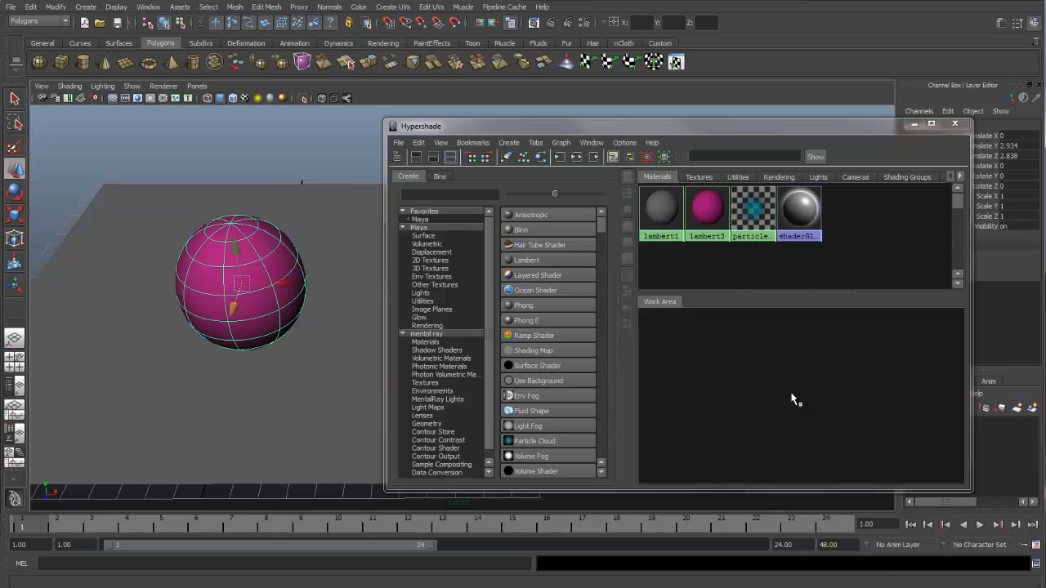
{"action": "mouse_move", "coordinate": [799, 369]}
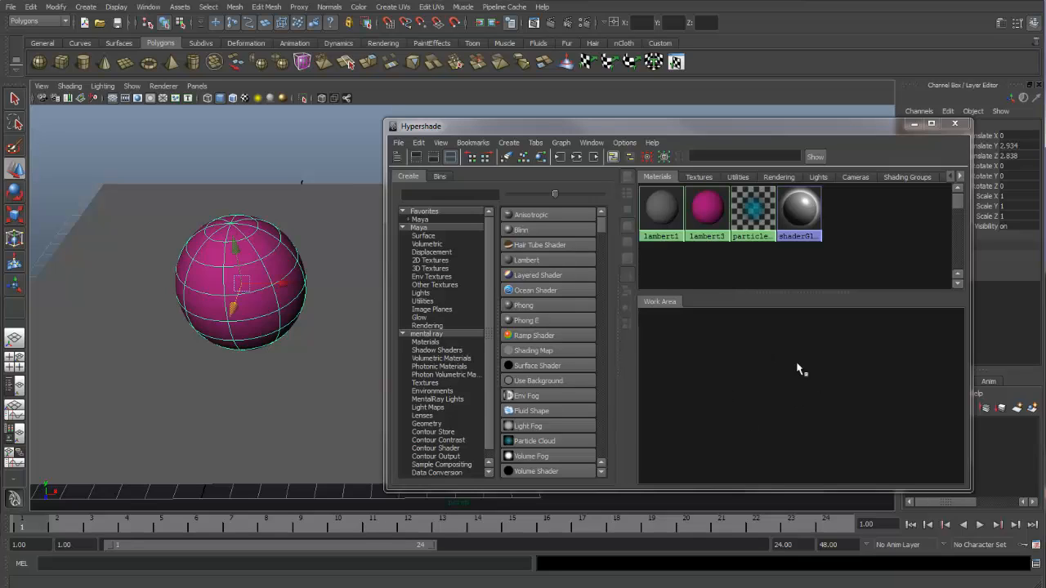
{"action": "mouse_move", "coordinate": [784, 372]}
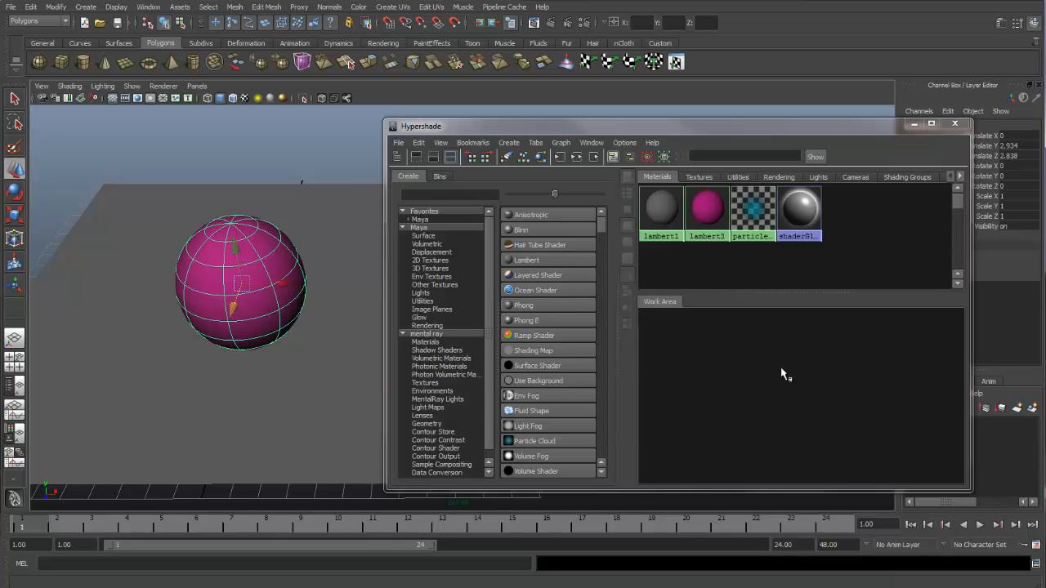
{"action": "mouse_move", "coordinate": [812, 378]}
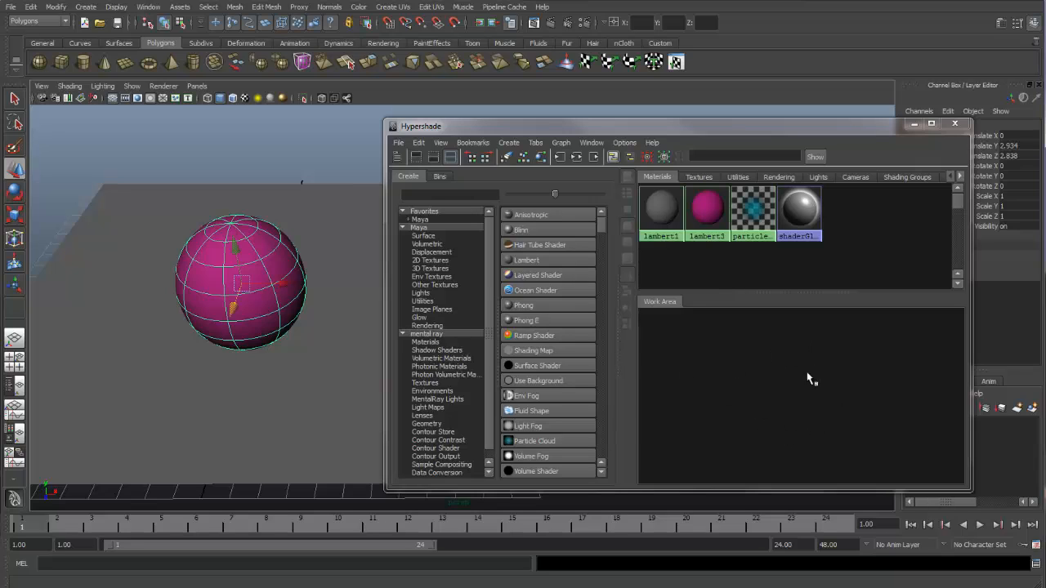
{"action": "mouse_move", "coordinate": [707, 211]}
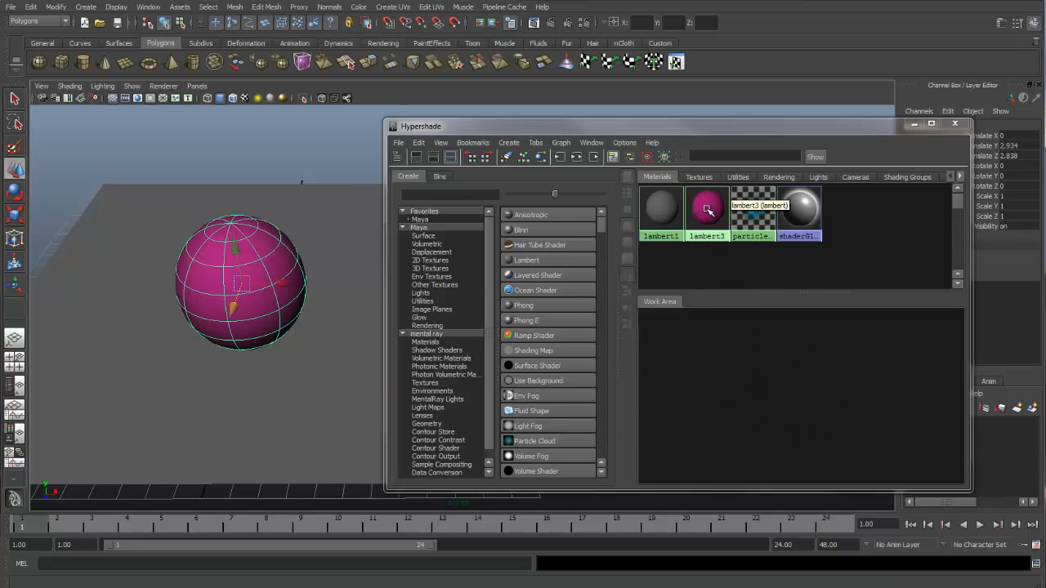
{"action": "right_click", "coordinate": [707, 210]}
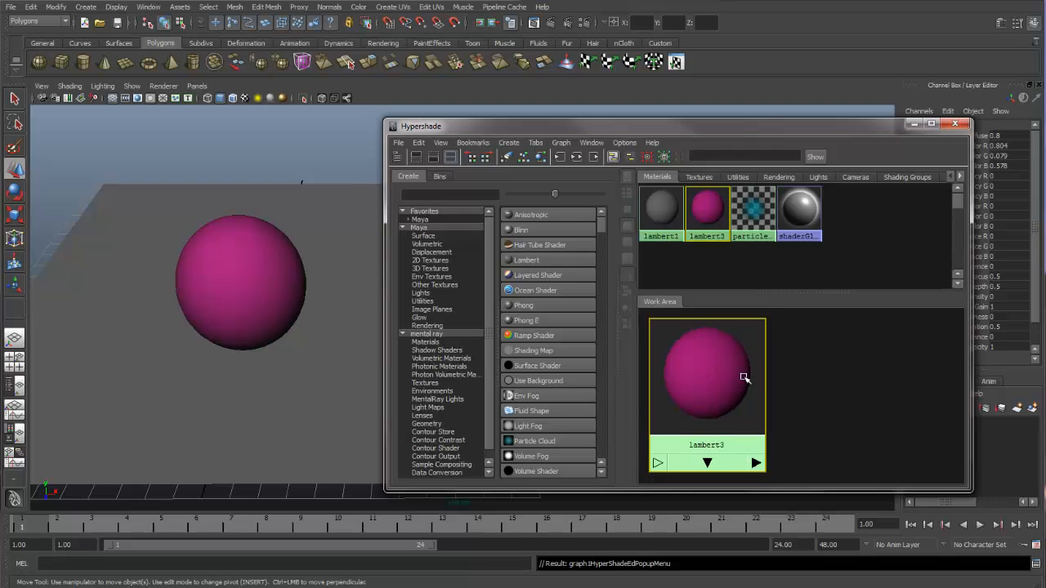
{"action": "mouse_move", "coordinate": [696, 375]}
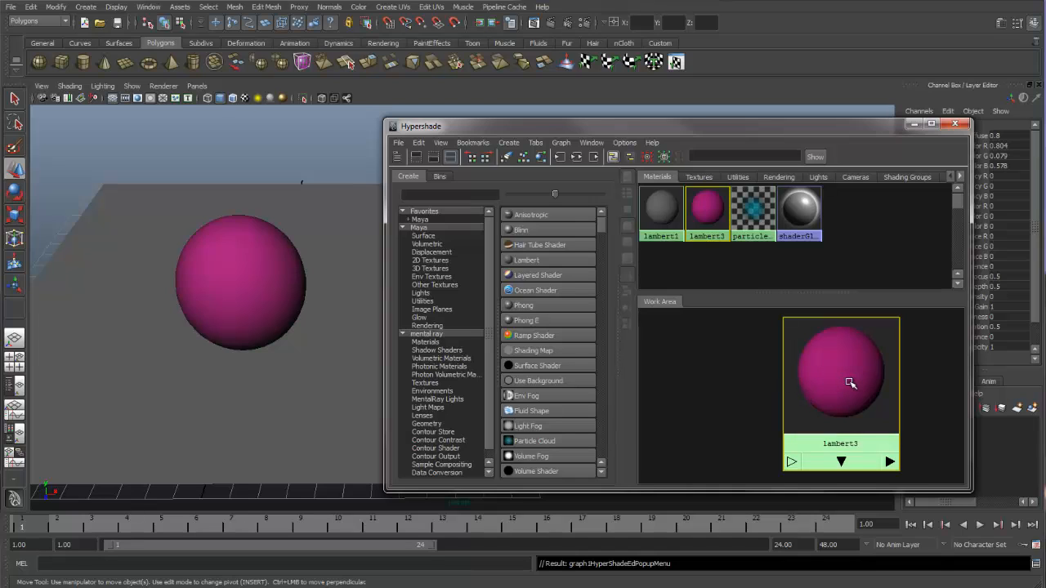
{"action": "mouse_move", "coordinate": [562, 235]}
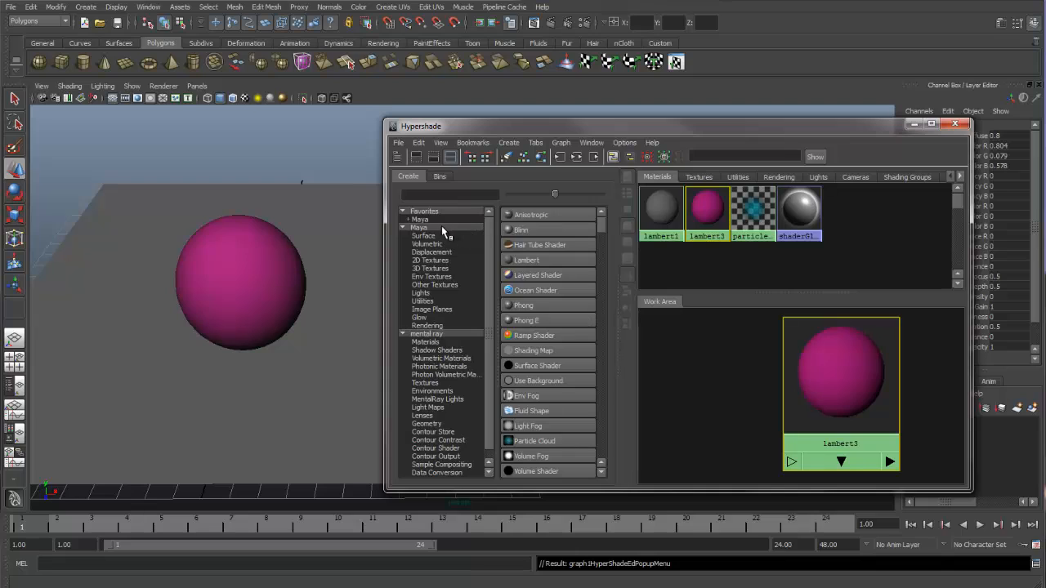
{"action": "mouse_move", "coordinate": [431, 240]}
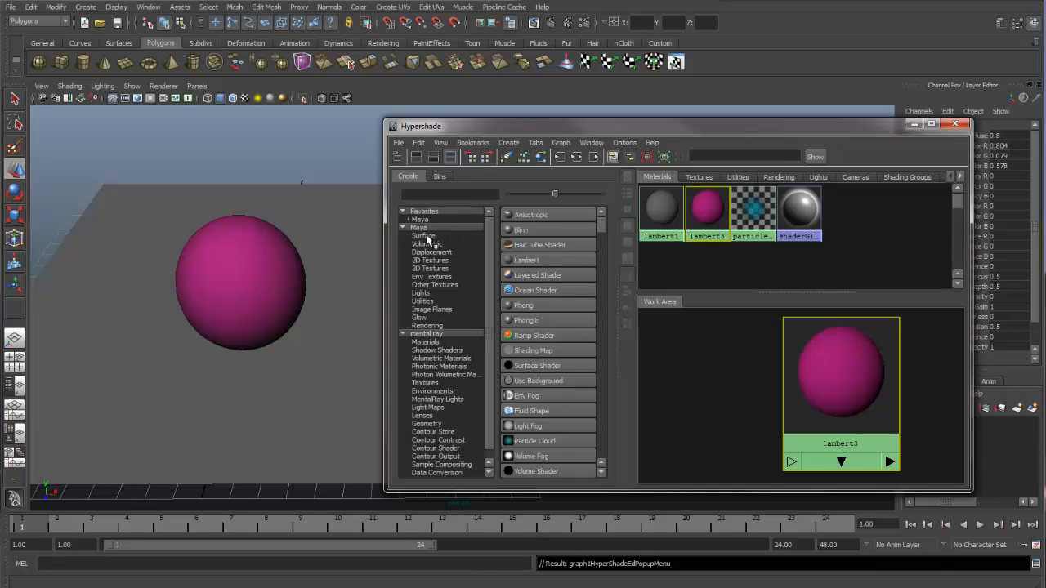
Filter the Create panel to Maya surface shaders and create a Phong material, phong2
{"action": "left_click", "coordinate": [424, 235]}
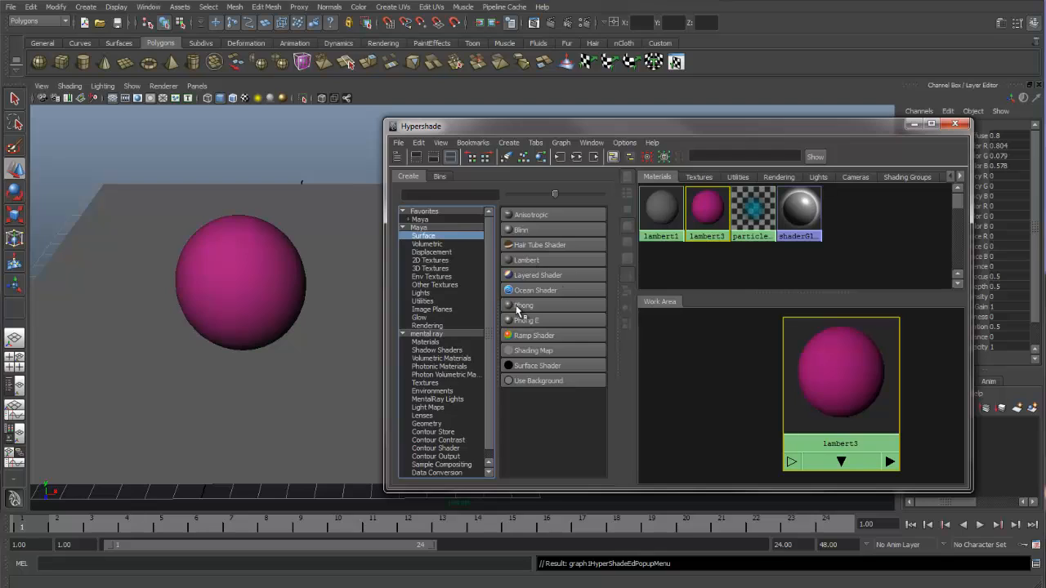
{"action": "left_click", "coordinate": [523, 305]}
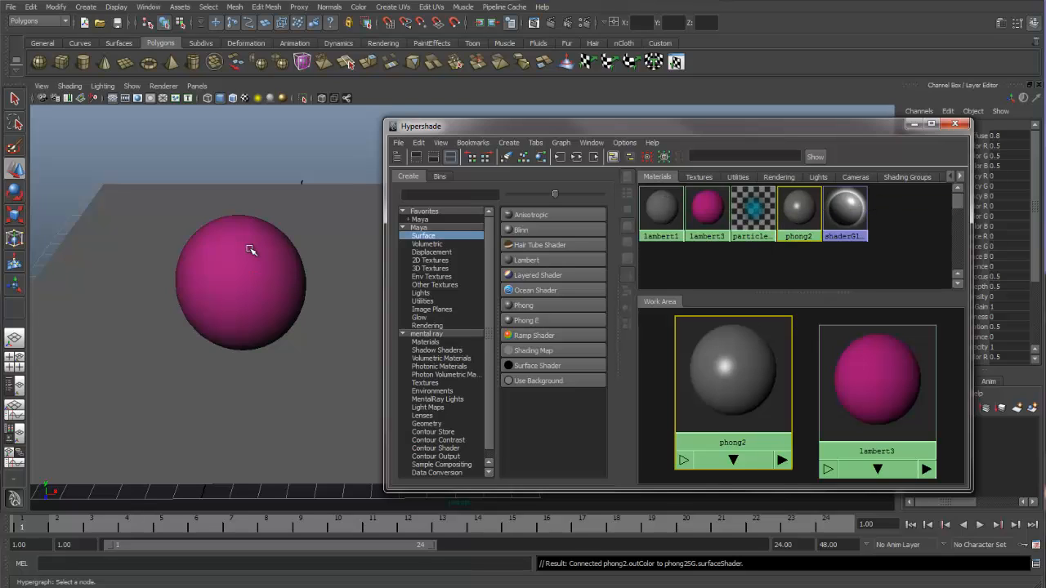
Assign phong2 to the selected sphere, view its material attributes, then close them
{"action": "left_click", "coordinate": [241, 282]}
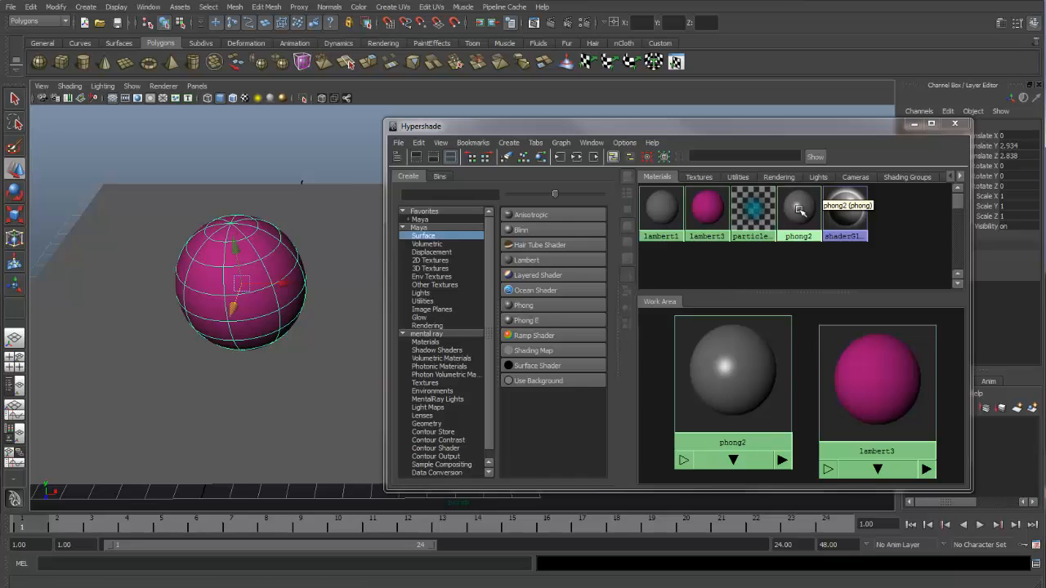
{"action": "right_click", "coordinate": [797, 210]}
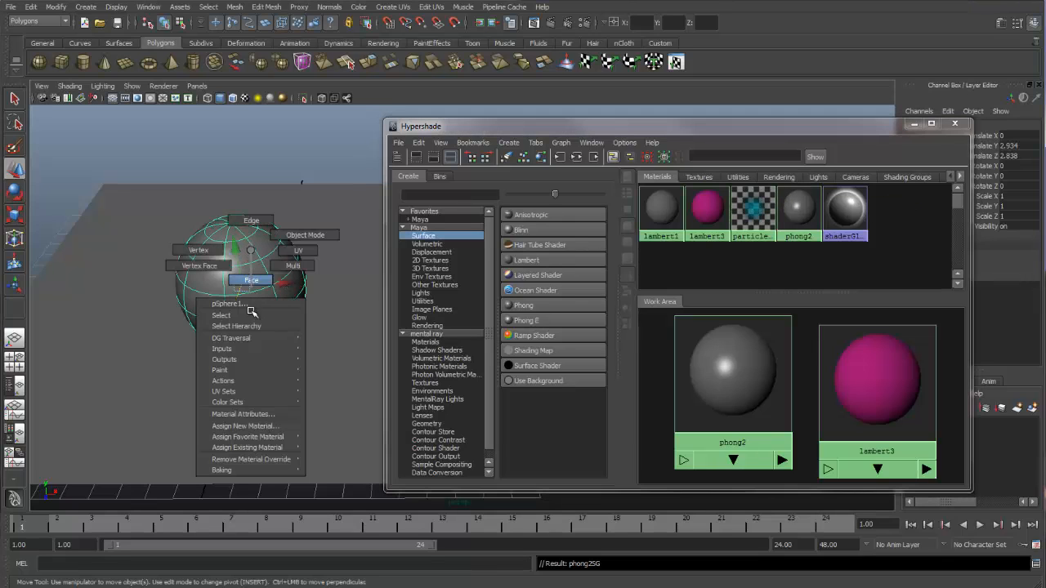
{"action": "mouse_move", "coordinate": [270, 414]}
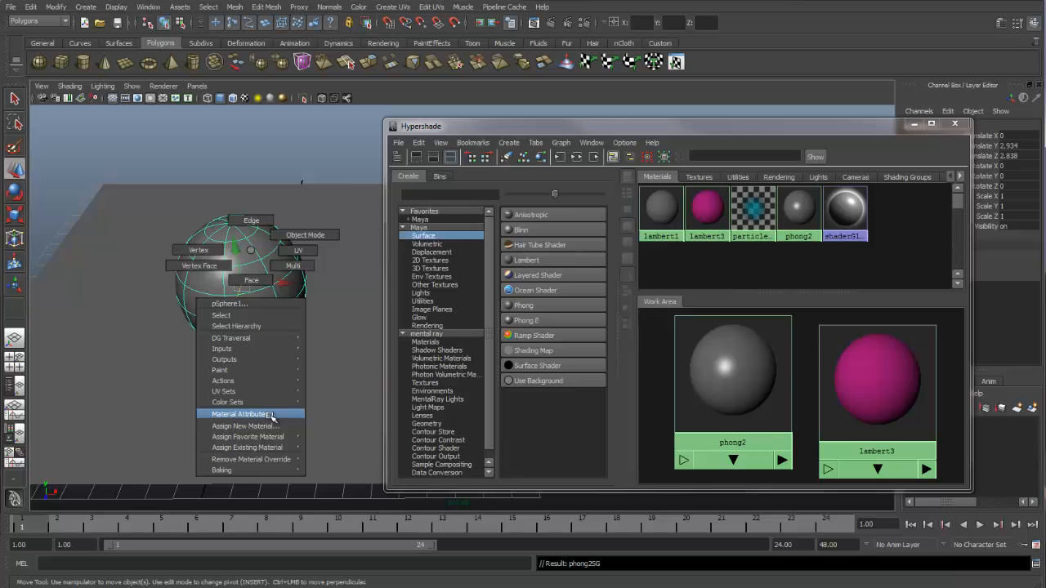
{"action": "left_click", "coordinate": [240, 414]}
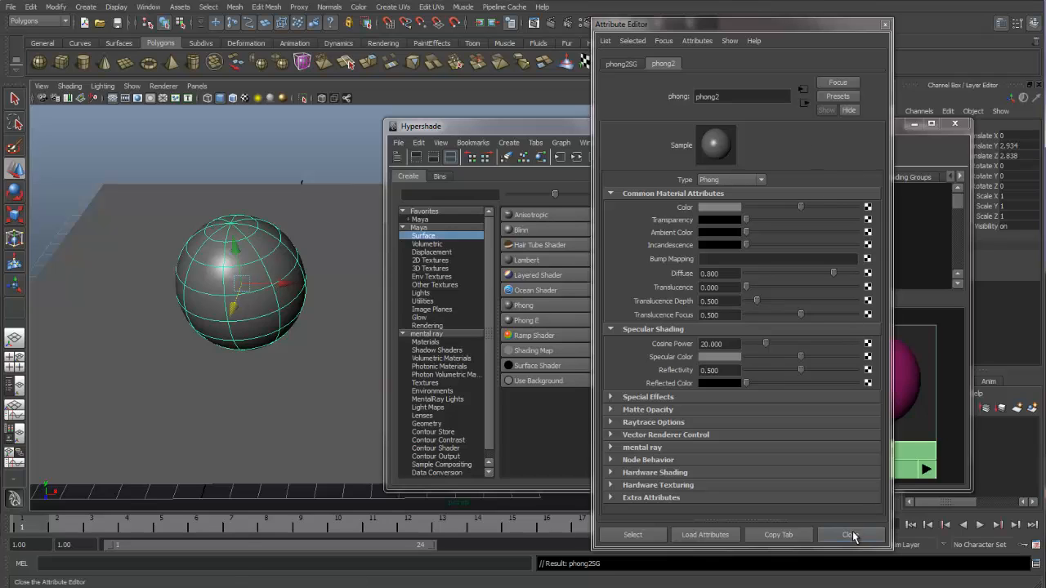
{"action": "left_click", "coordinate": [850, 534]}
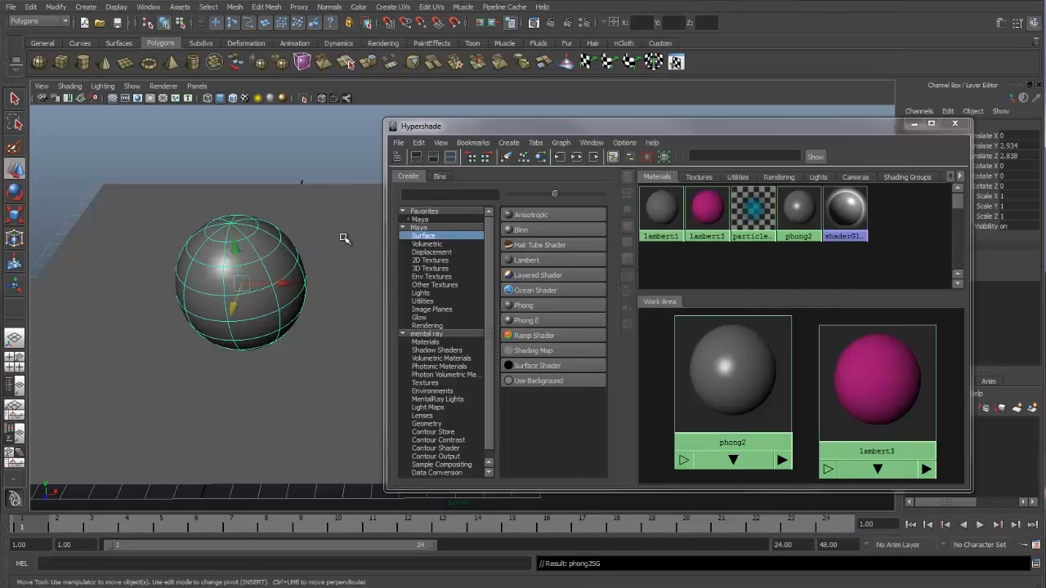
Deselect the sphere to see its glossy grey shading and open phong2's marking menu
{"action": "left_click", "coordinate": [261, 253]}
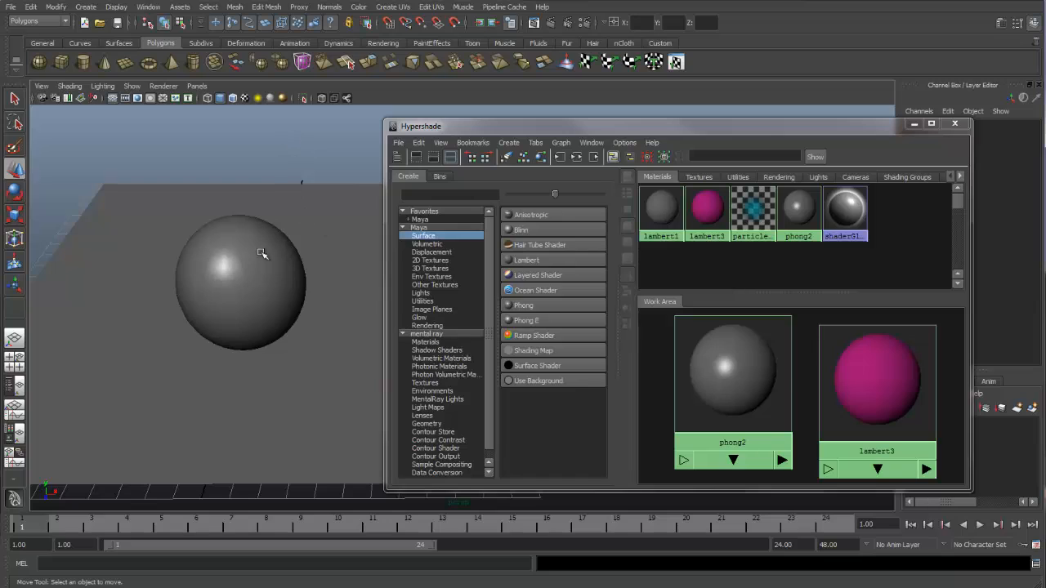
{"action": "mouse_move", "coordinate": [752, 211]}
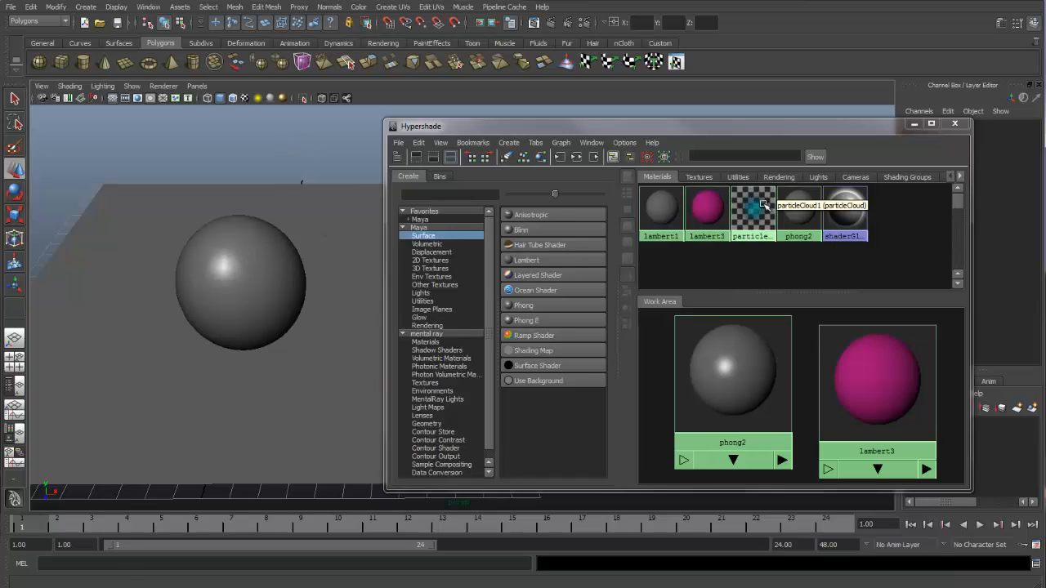
{"action": "mouse_move", "coordinate": [798, 213]}
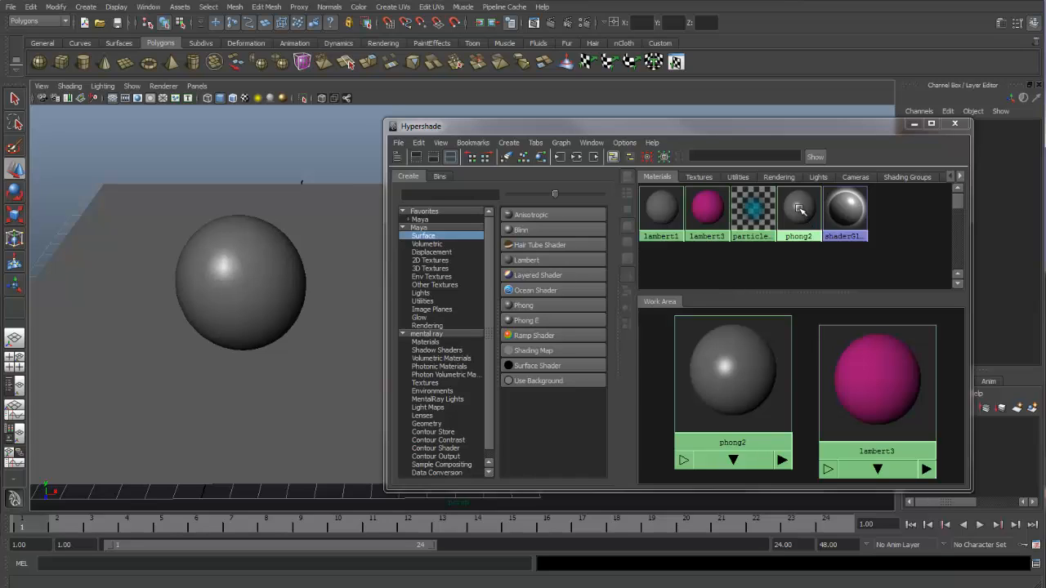
{"action": "right_click", "coordinate": [798, 211]}
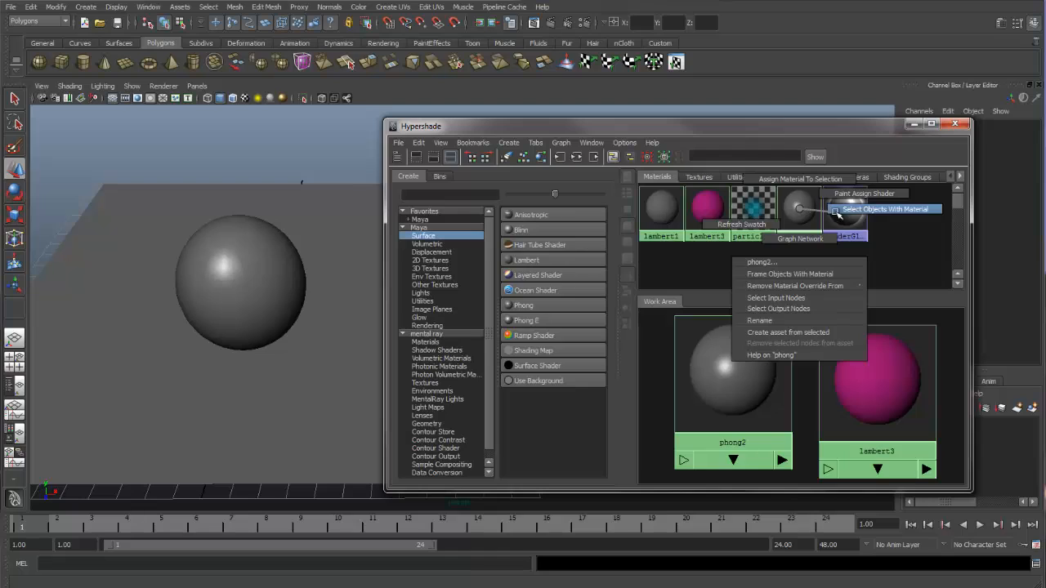